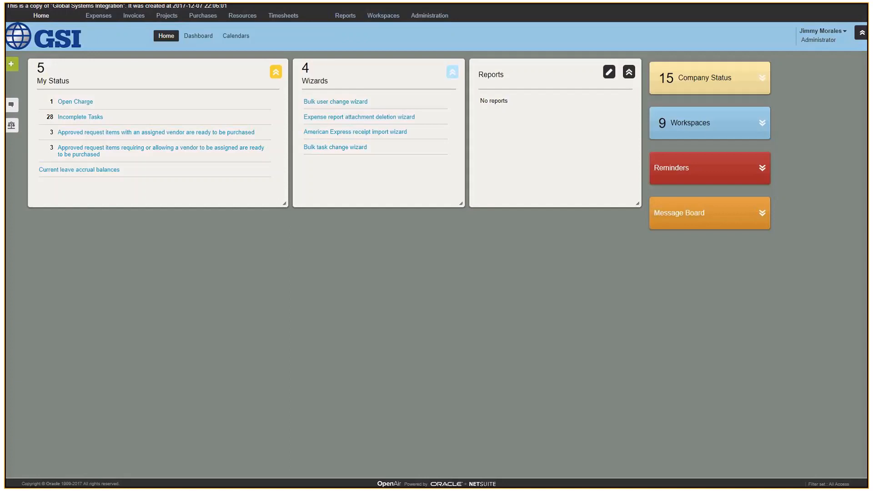
mouse_move(762, 318)
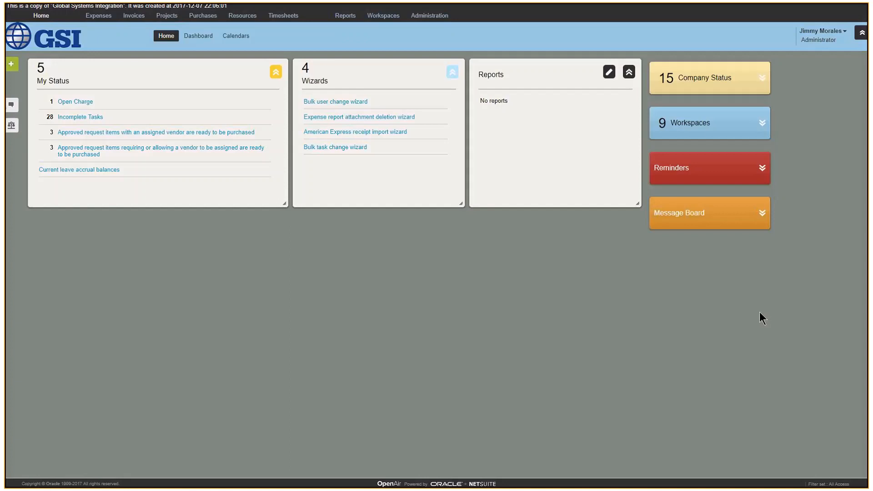
mouse_move(414, 295)
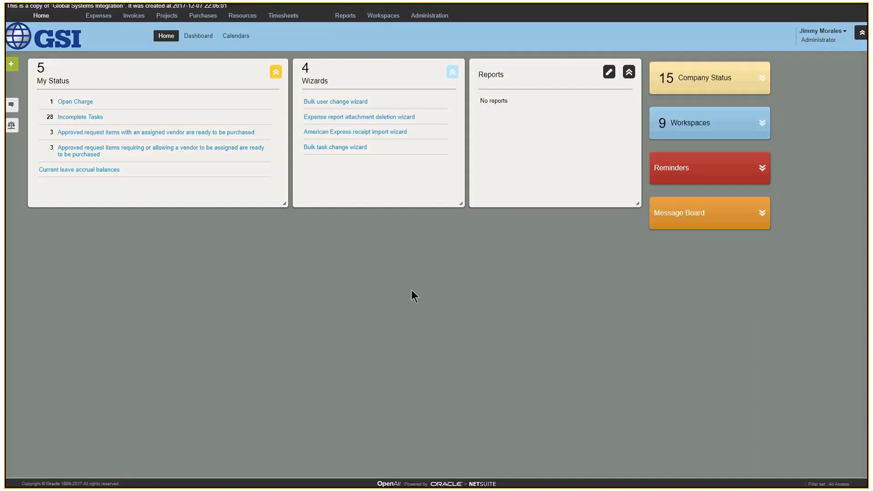
mouse_move(103, 26)
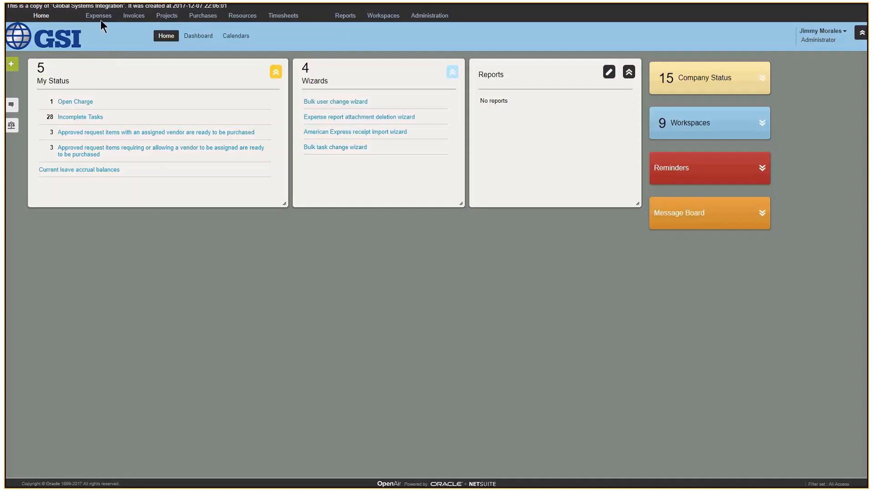
mouse_move(170, 26)
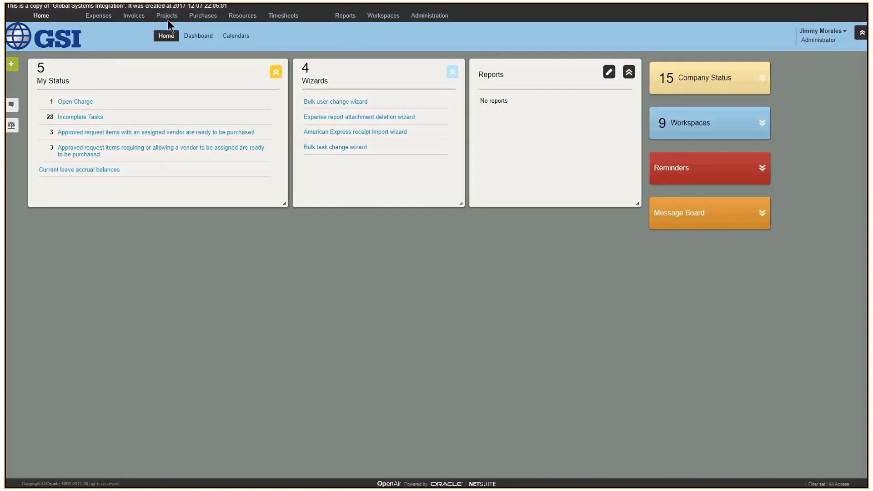
mouse_move(200, 25)
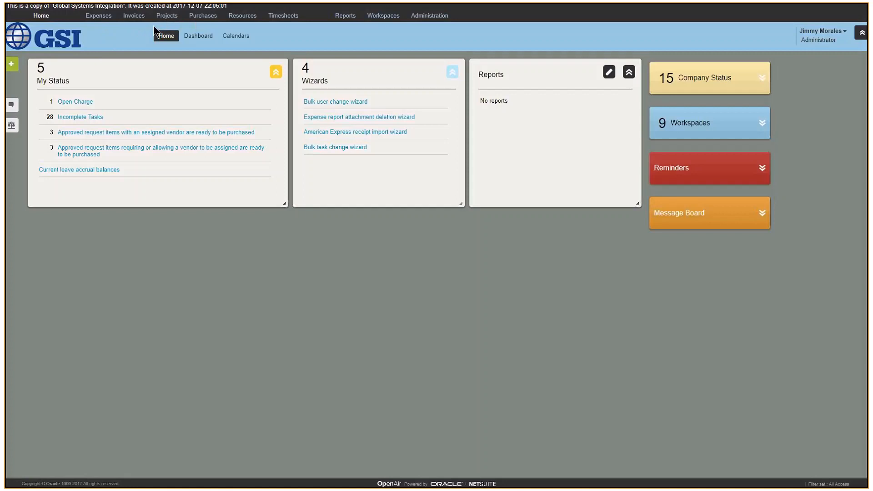
mouse_move(197, 36)
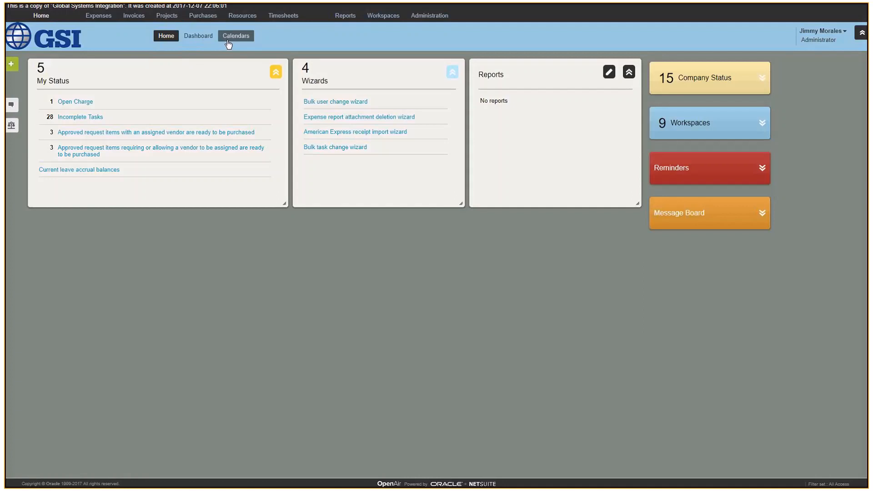
- Show the in-process projects list and the quick-navigation popup for eCommerce Mobile App Beta
click(166, 15)
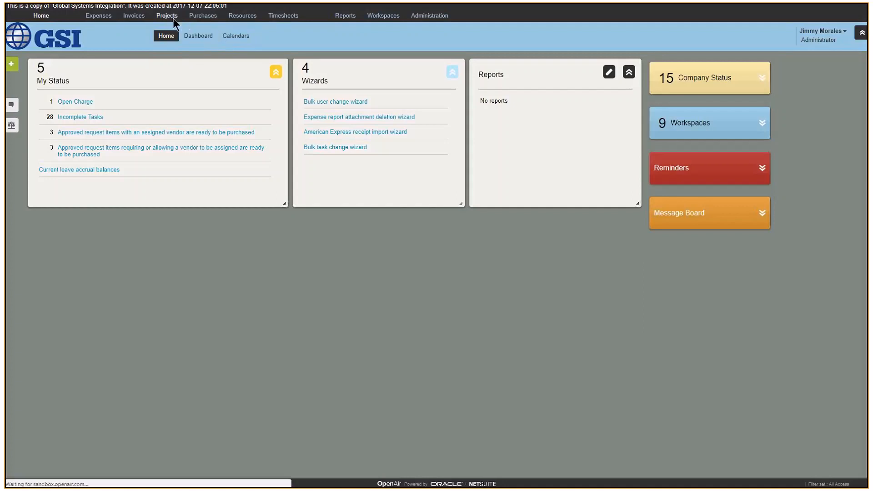
click(166, 16)
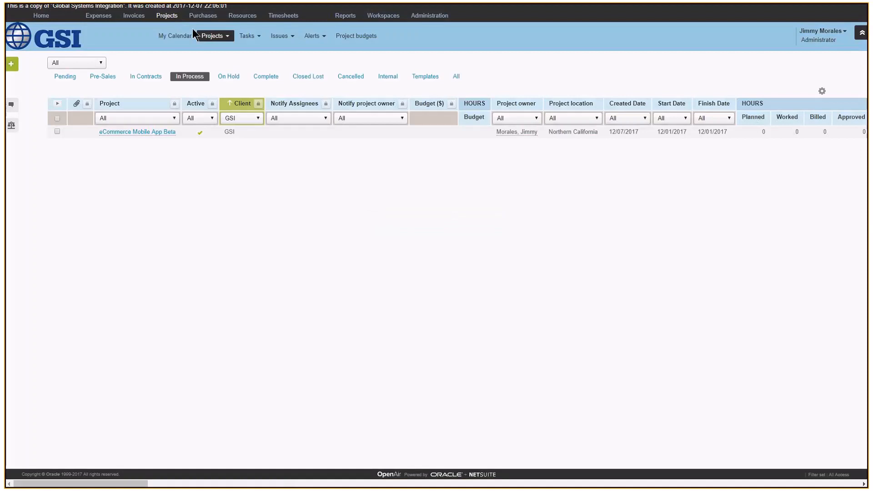
mouse_move(136, 139)
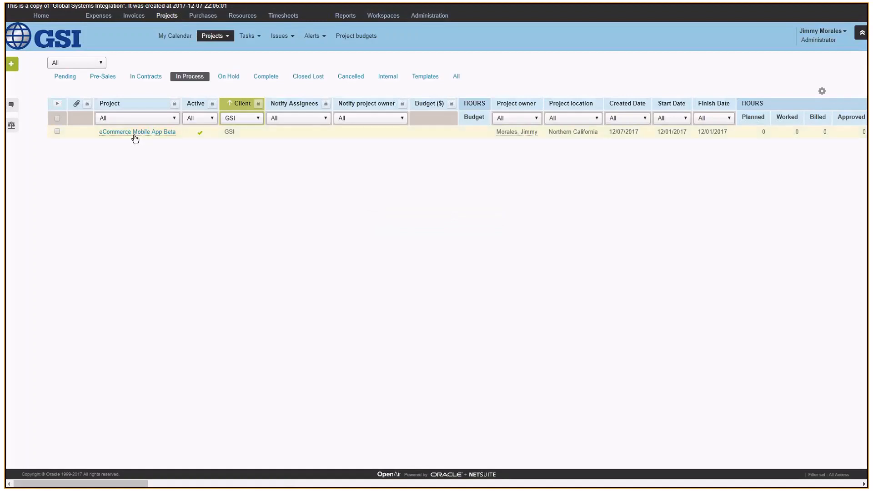
click(137, 132)
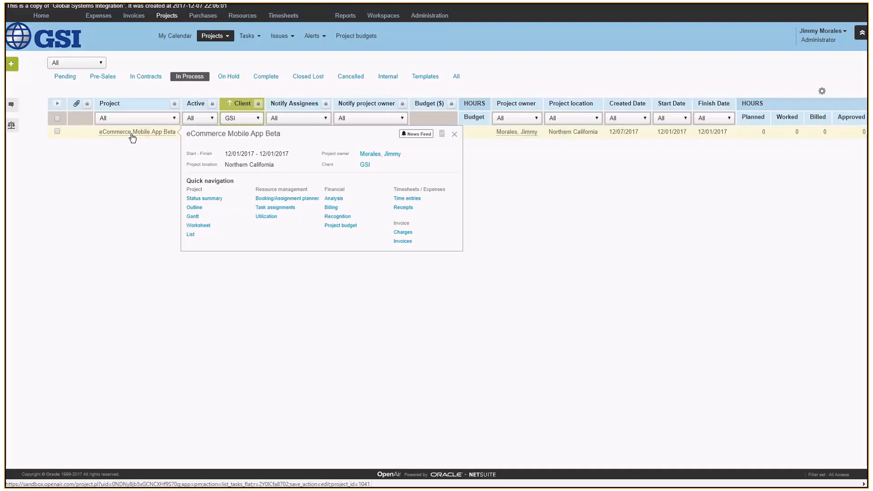
- Go to the eCommerce Mobile App Beta project's Phases/Tasks list via Project > List
click(137, 132)
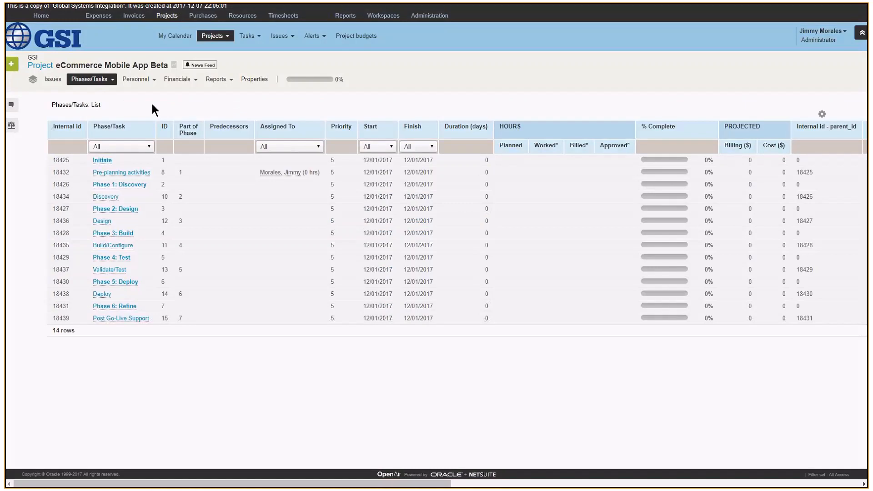
mouse_move(145, 110)
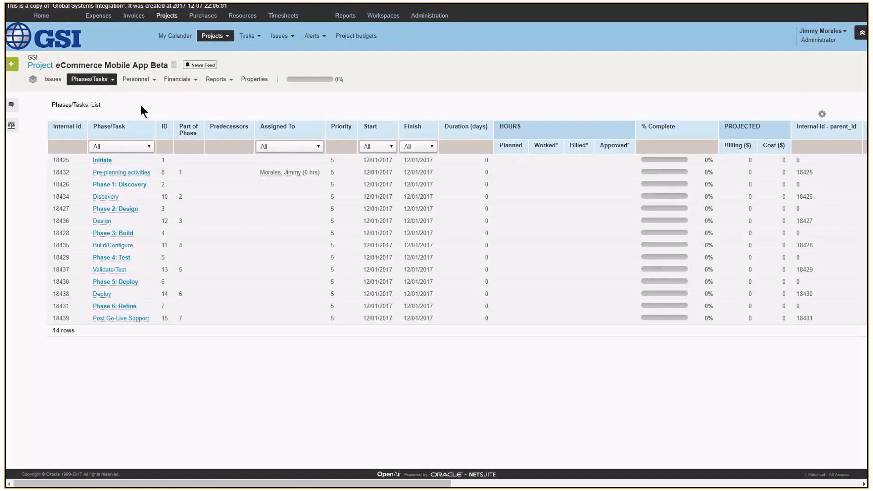
mouse_move(92, 79)
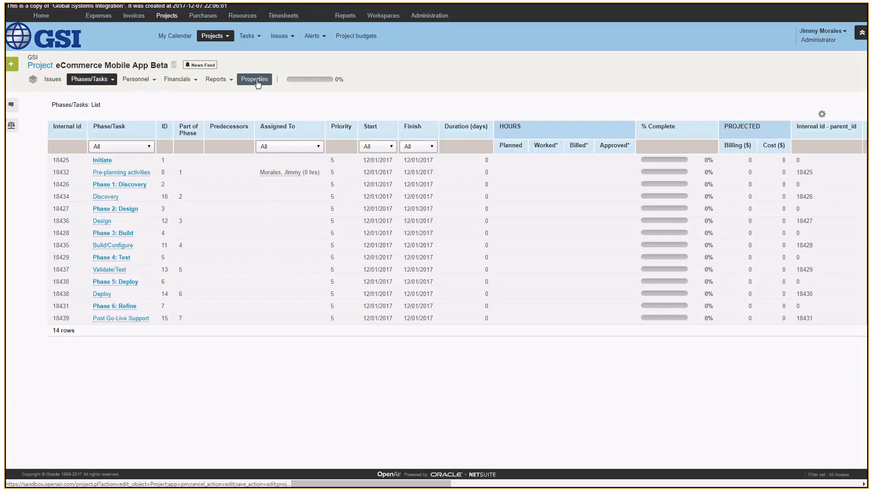
mouse_move(143, 87)
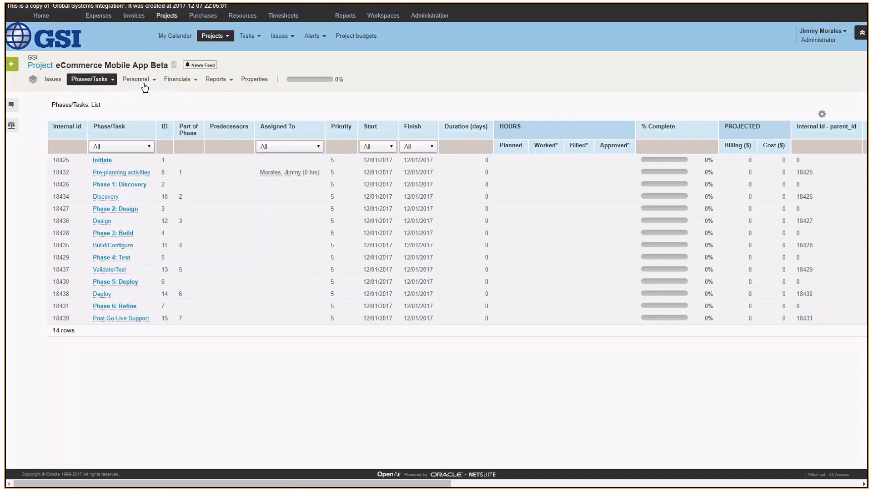
mouse_move(176, 99)
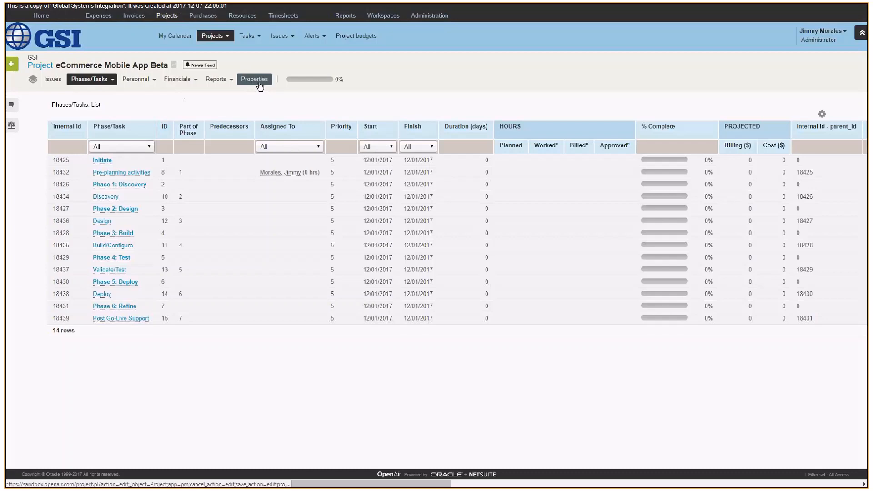
- View the project's General properties form, then look at the Phases/Tasks viewing options
click(254, 78)
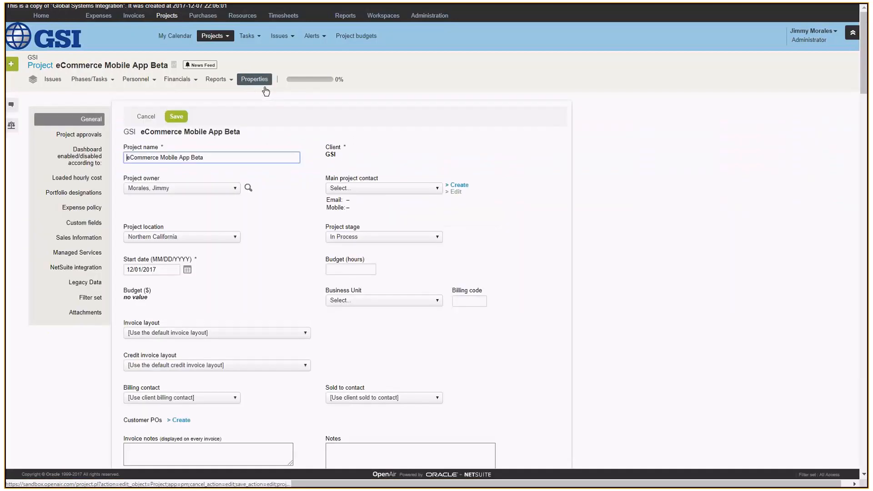
mouse_move(333, 134)
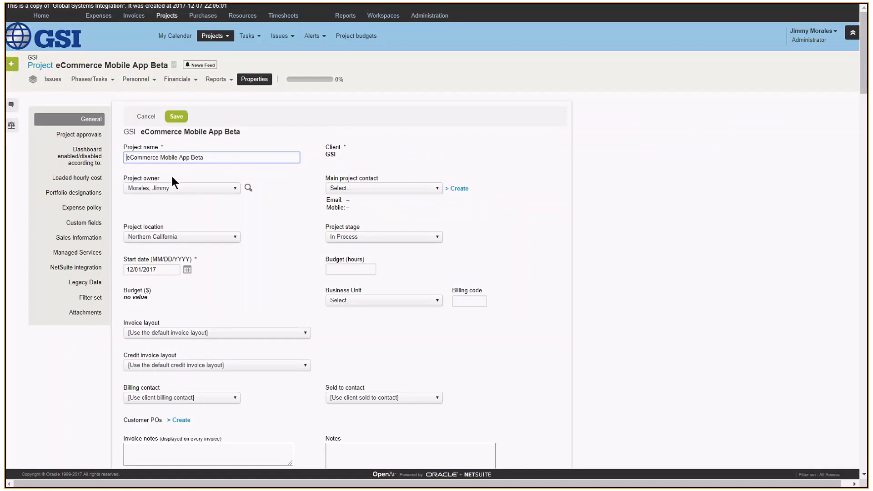
mouse_move(191, 262)
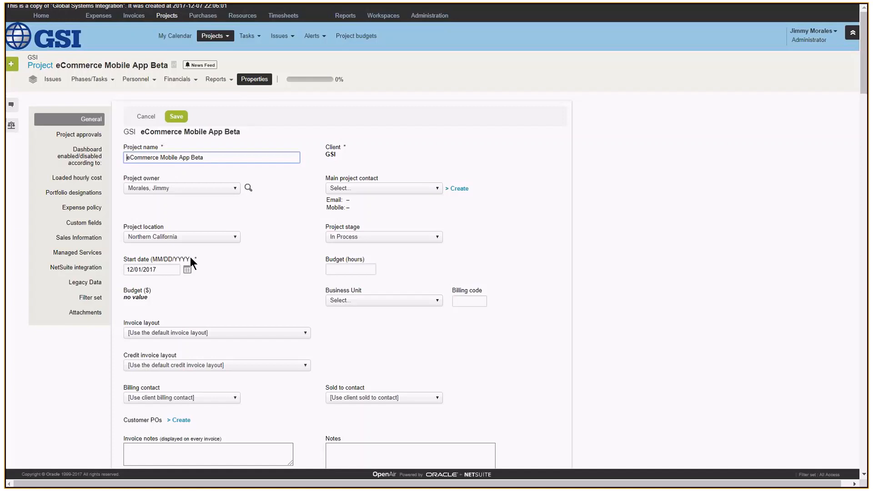
mouse_move(289, 286)
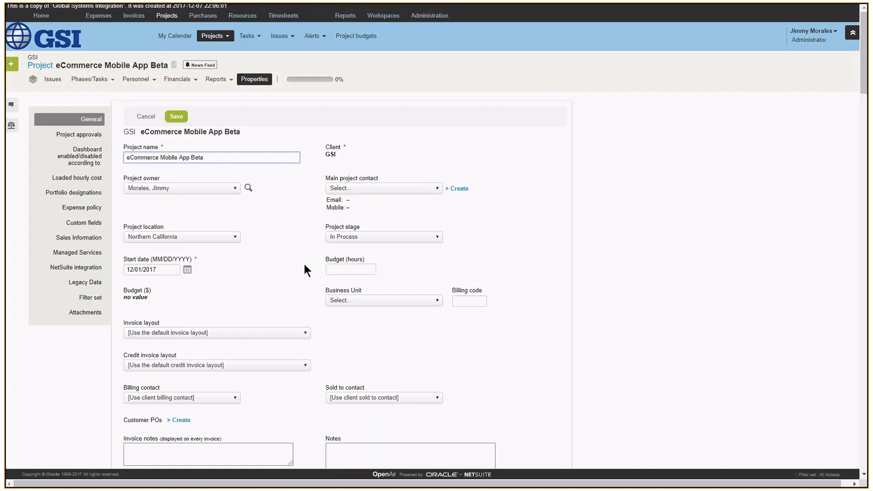
click(127, 158)
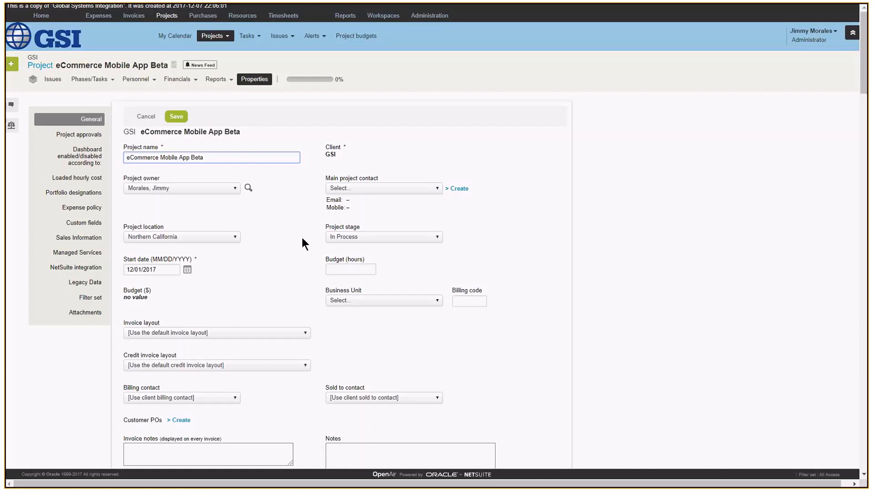
click(89, 78)
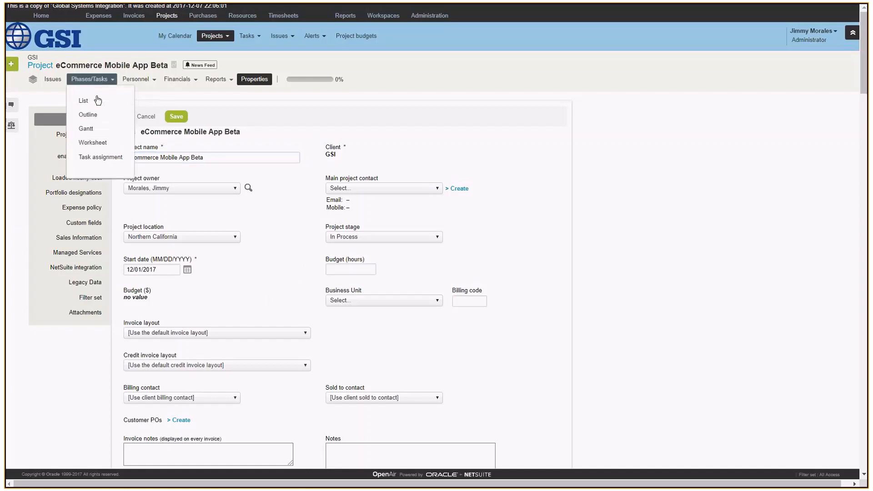
- Return to the project's Phases/Tasks list showing its 14 rows
click(83, 101)
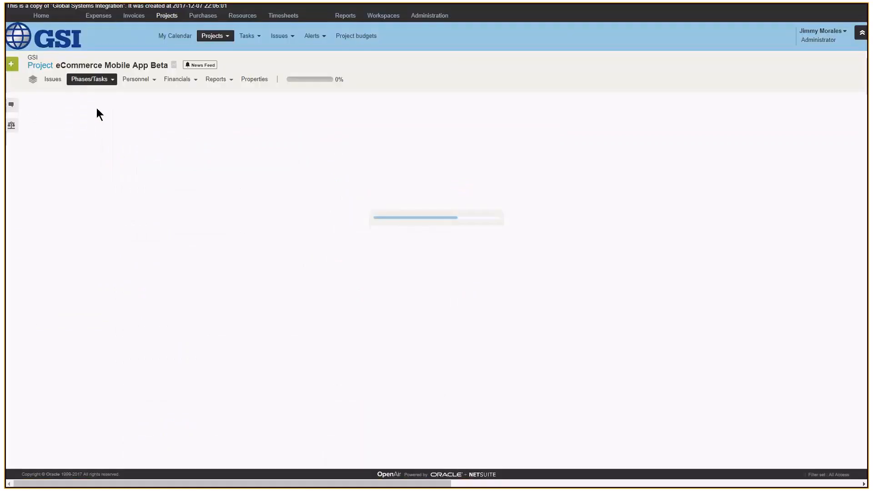
click(88, 78)
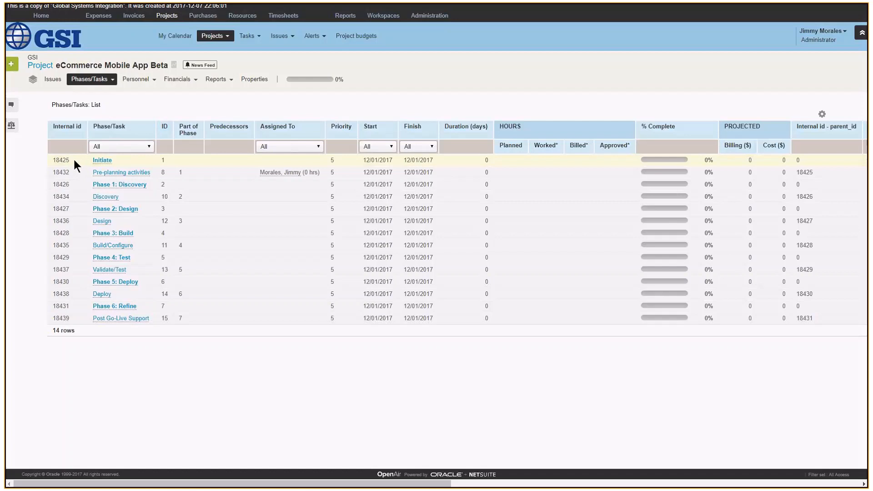
mouse_move(87, 167)
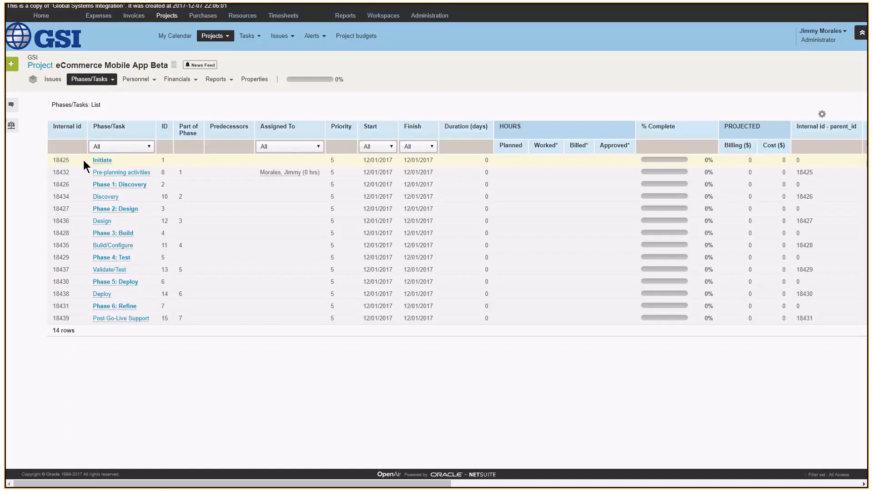
mouse_move(77, 202)
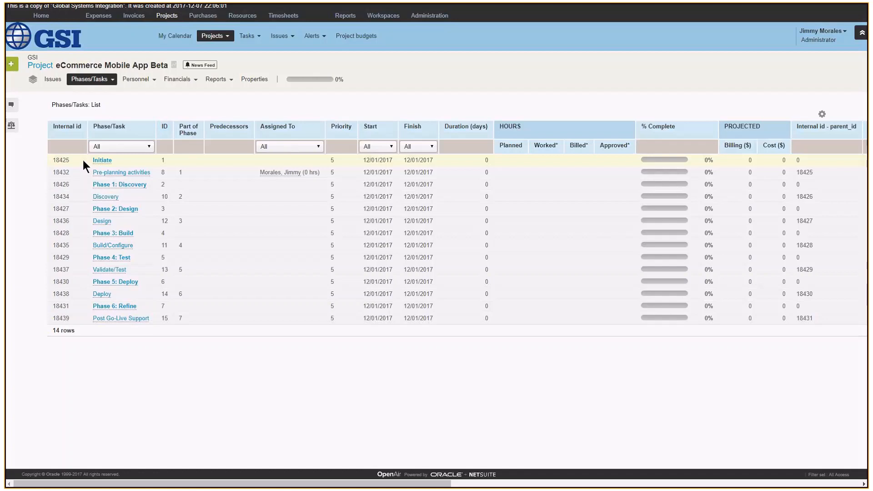
mouse_move(83, 166)
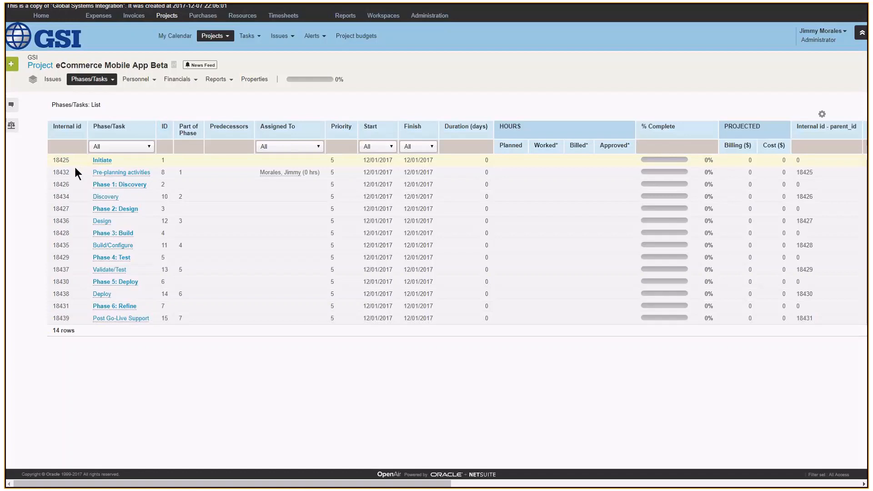
click(121, 172)
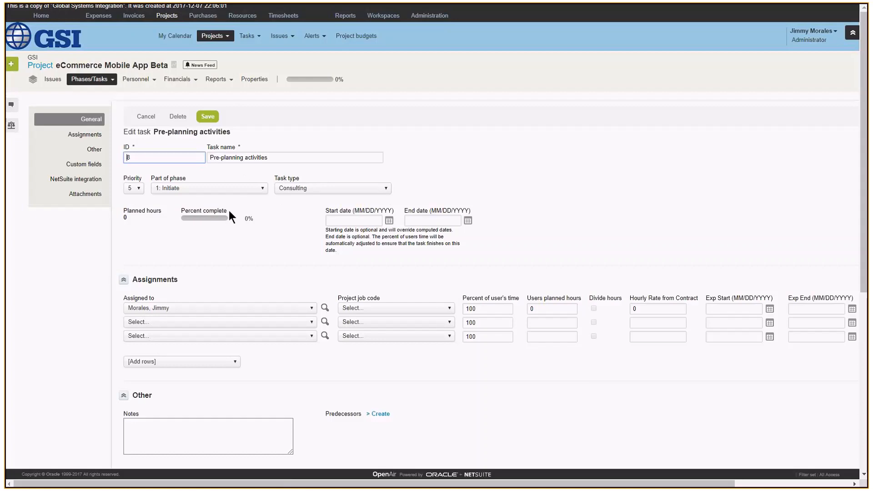
scroll(down, 3)
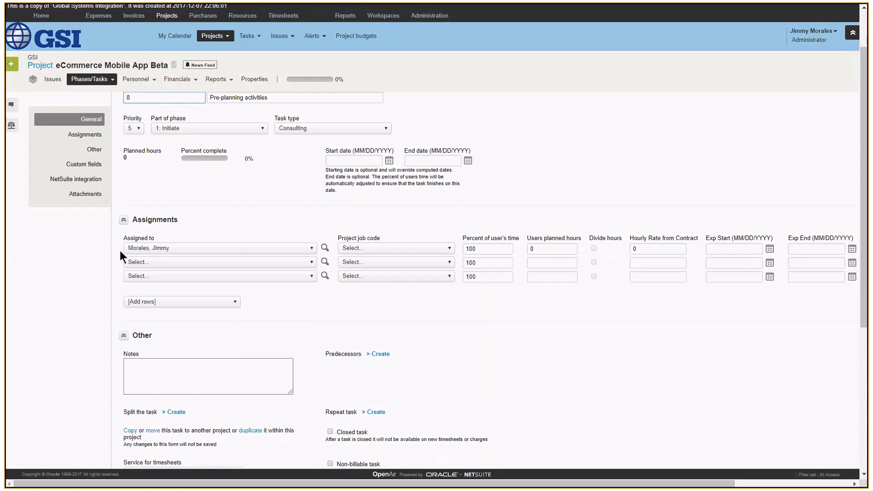
mouse_move(244, 282)
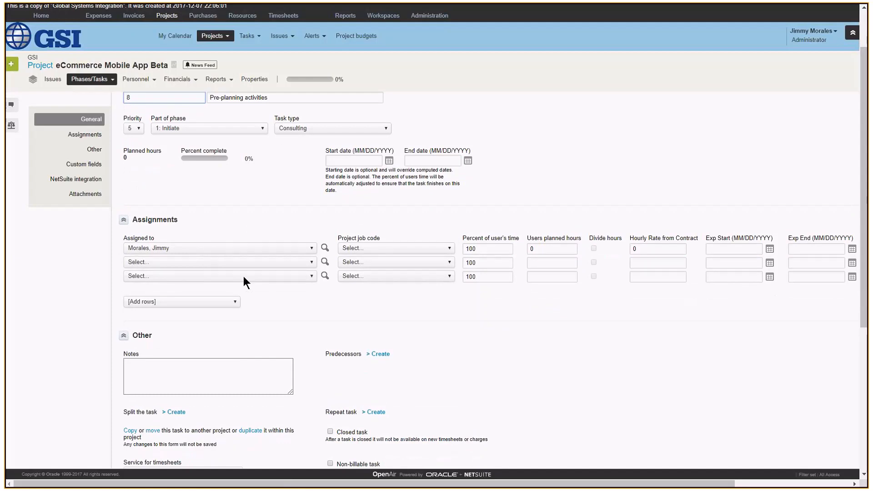
mouse_move(643, 219)
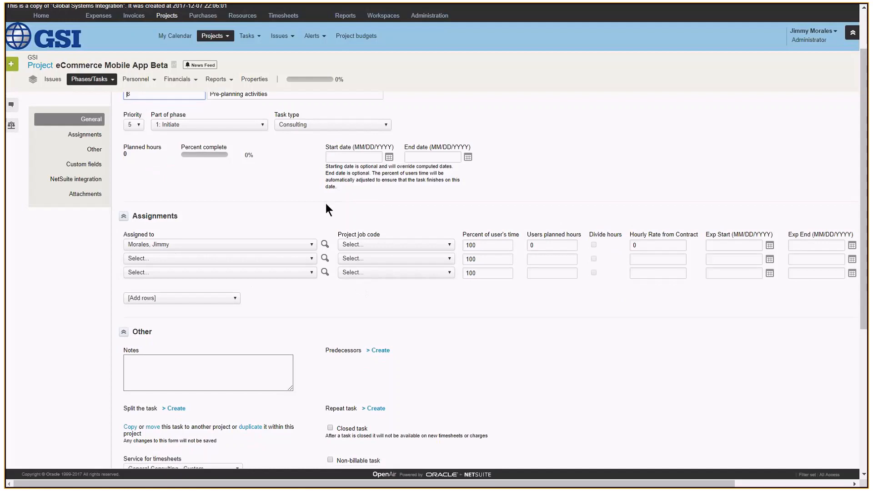
scroll(down, 3)
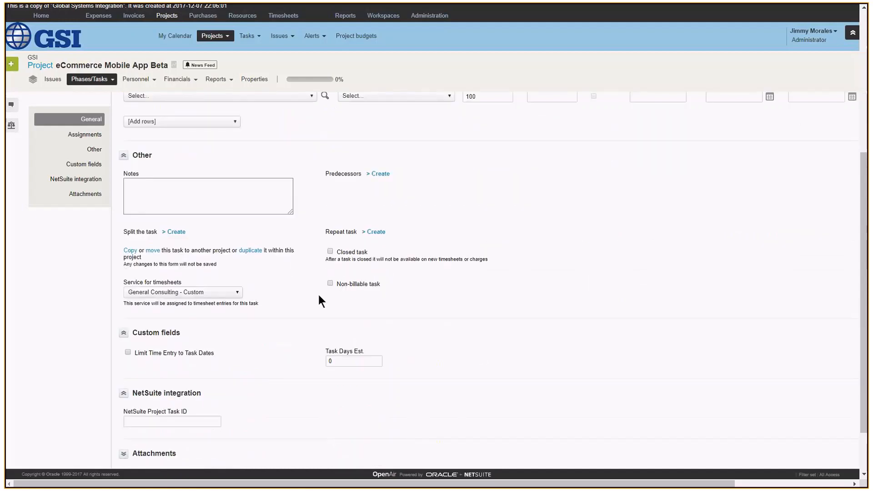
mouse_move(325, 308)
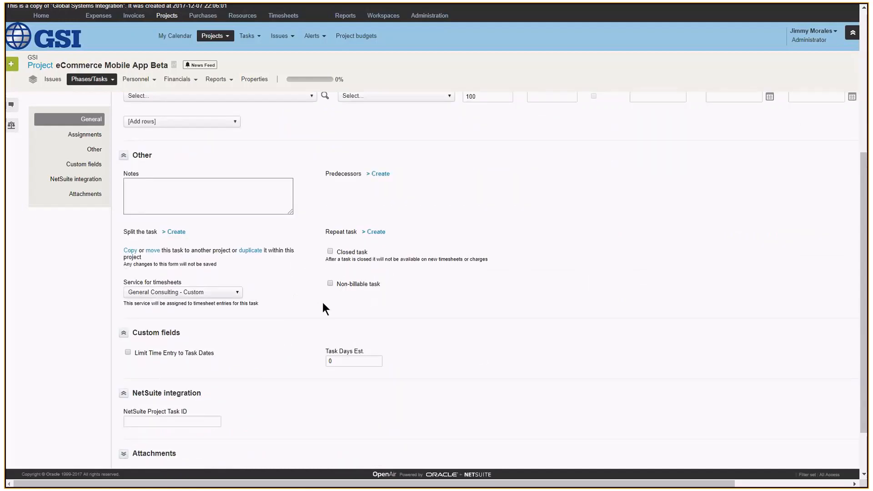
mouse_move(272, 294)
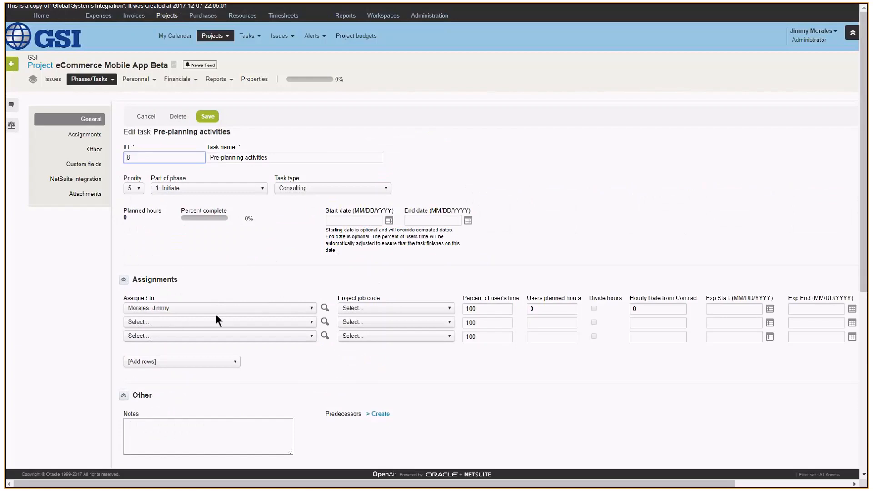
click(164, 158)
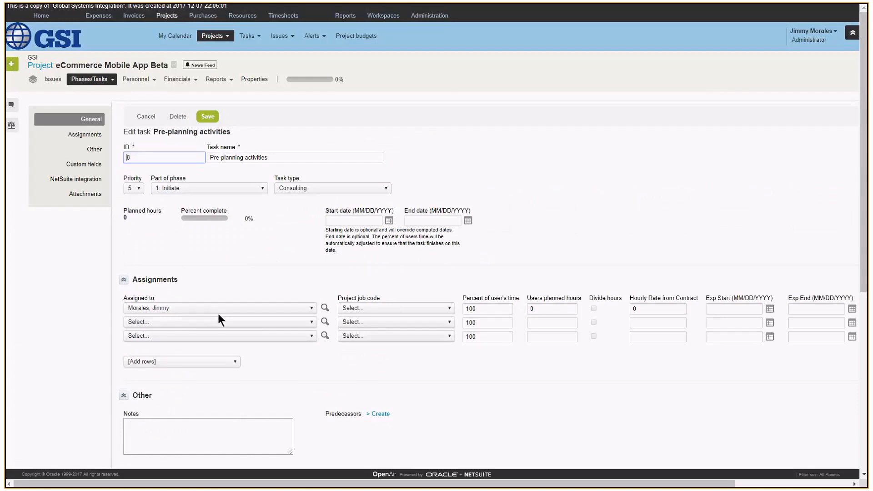
mouse_move(233, 290)
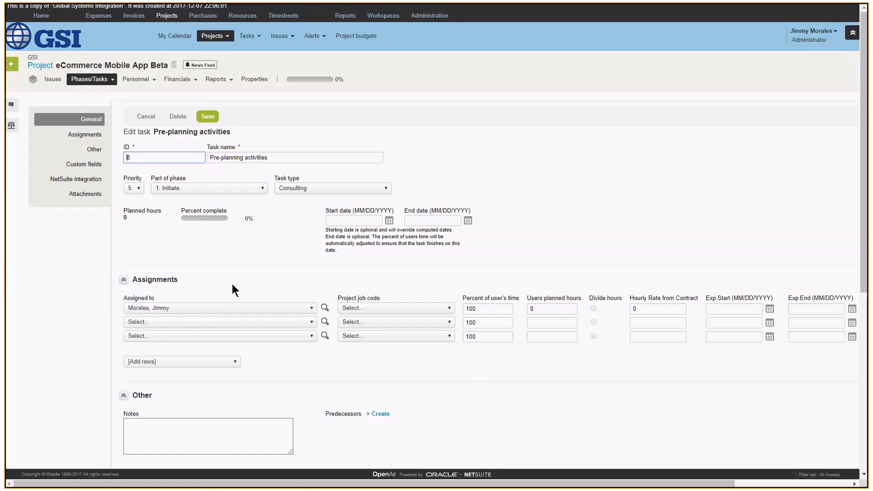
mouse_move(416, 315)
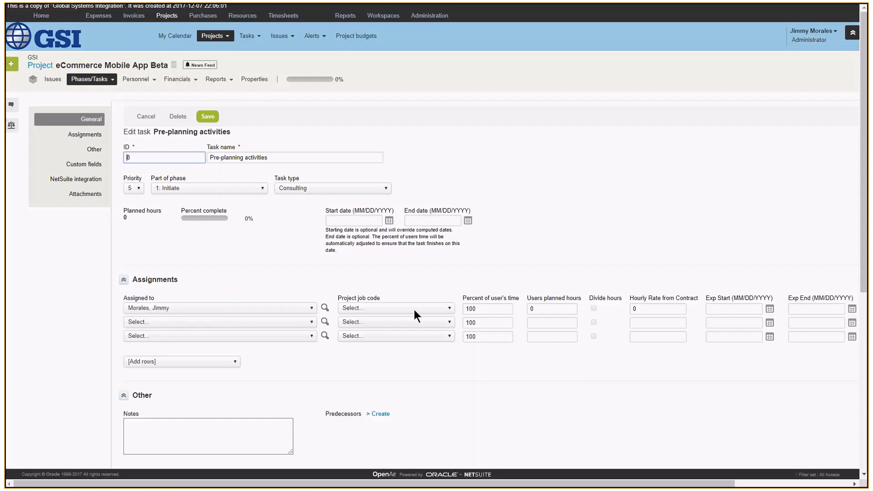
scroll(right, 3)
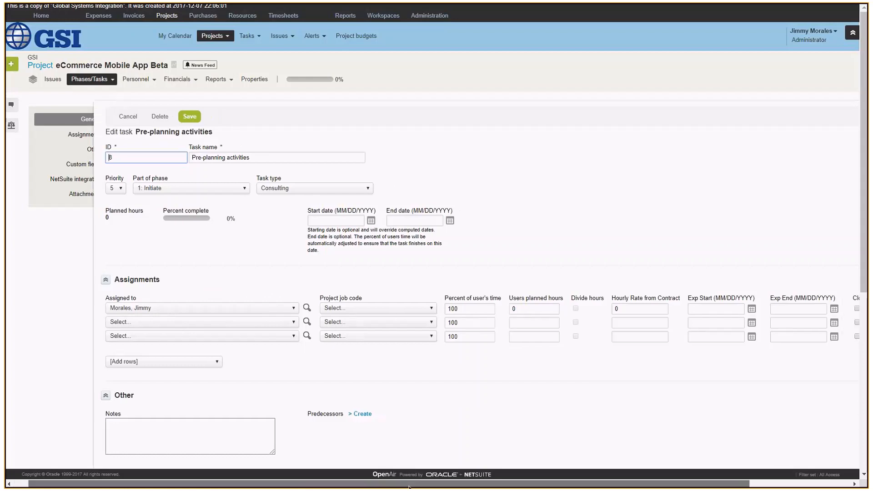
scroll(right, 3)
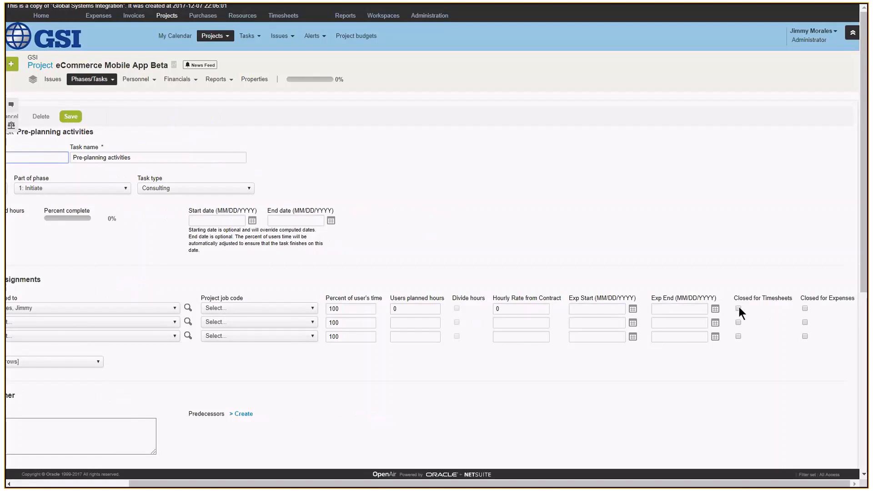
mouse_move(809, 315)
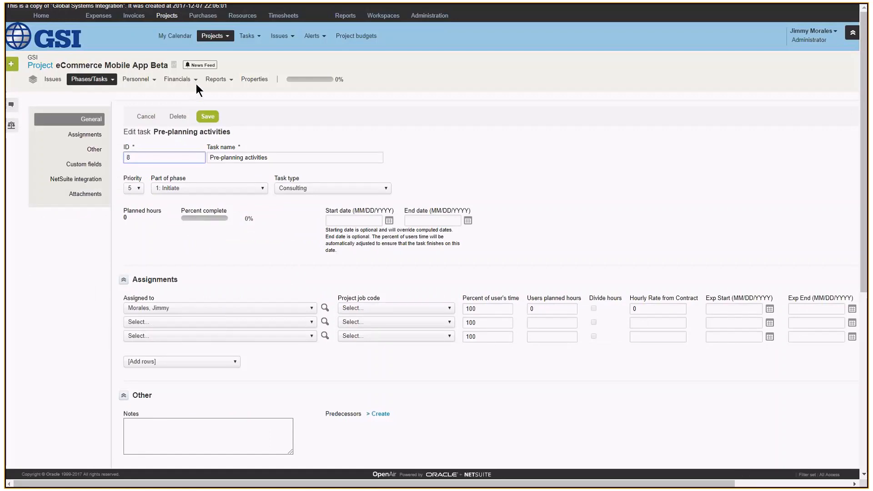
- Show the project's Financials > Analysis view with $1,000 flat rate income and zero costs
click(178, 79)
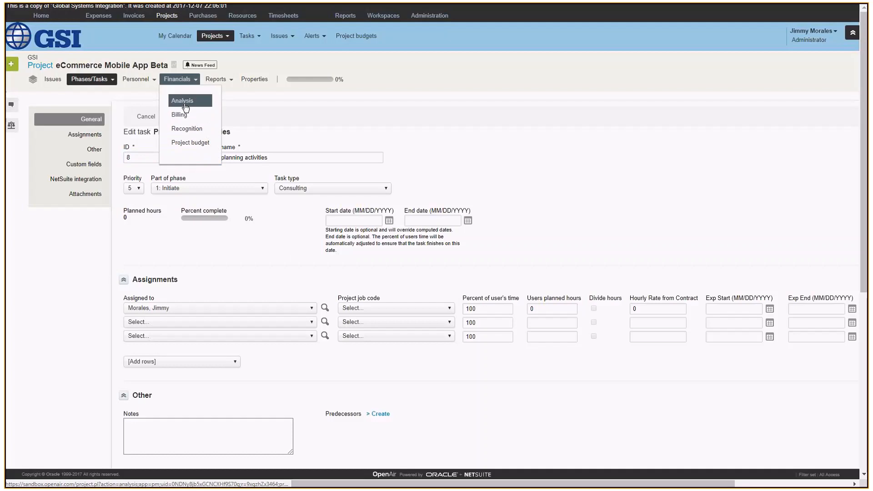
click(182, 101)
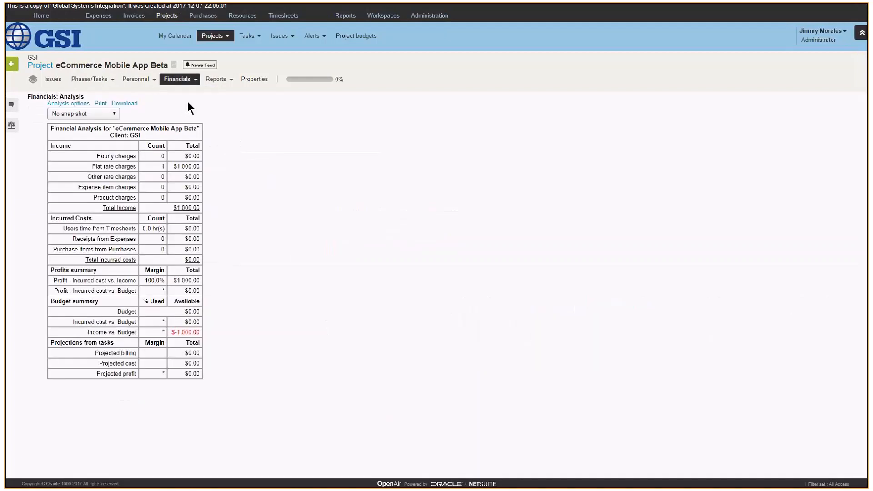
mouse_move(87, 158)
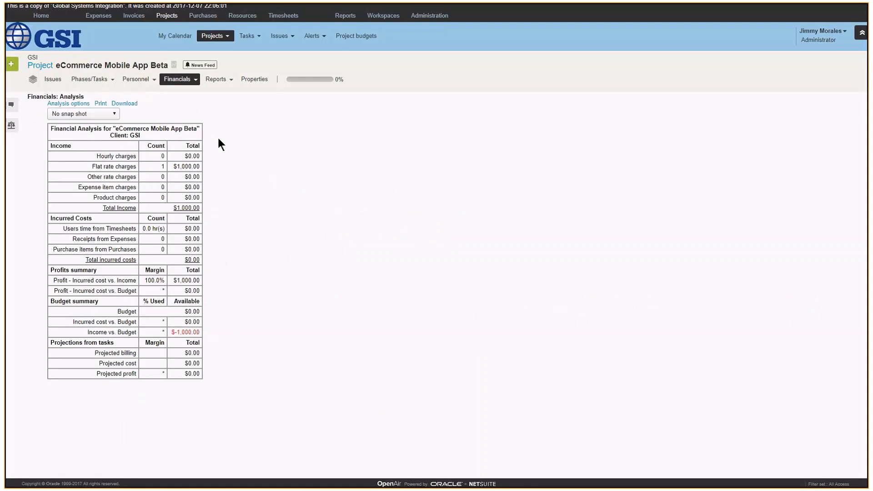
click(180, 79)
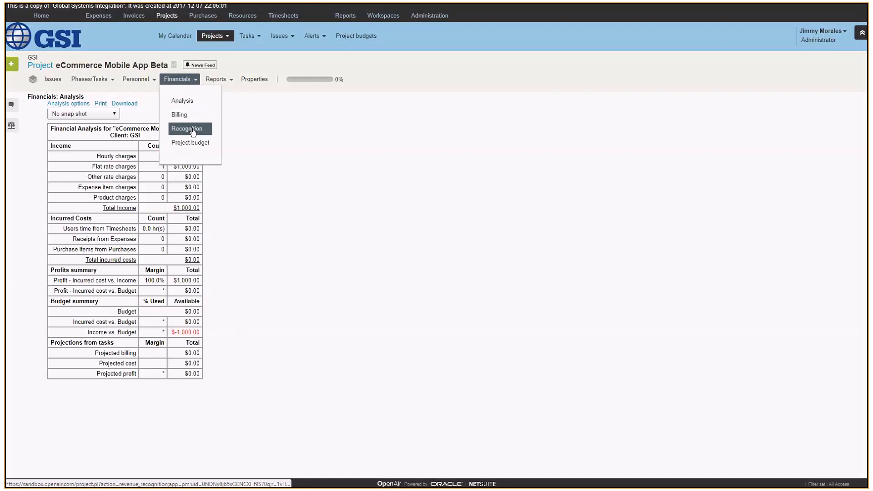
mouse_move(190, 142)
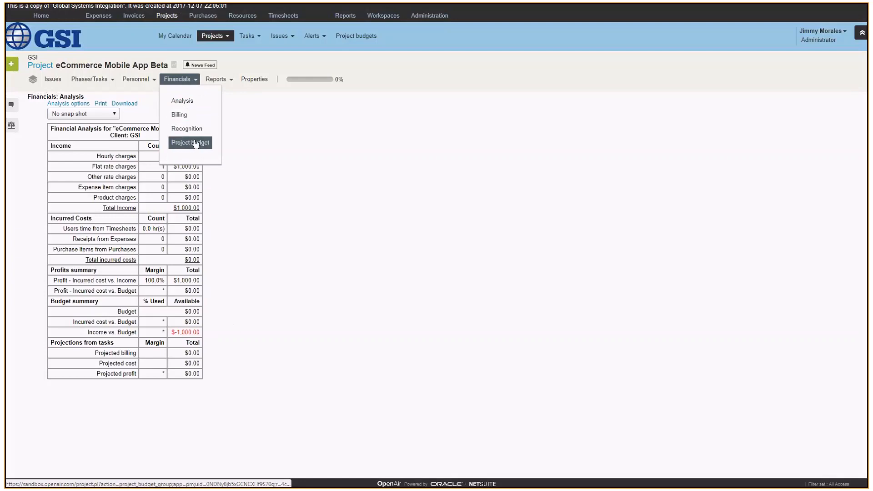
- Switch to Financials > Billing to list the project's expense and time billing rules
click(190, 143)
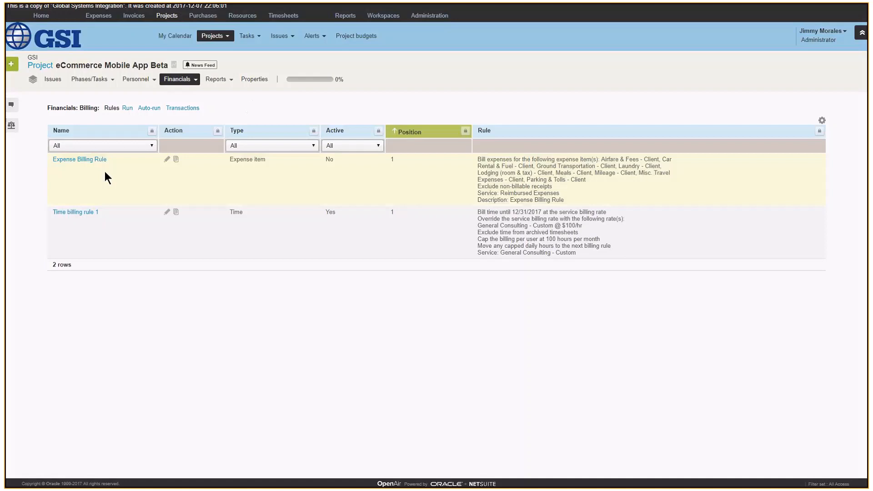
mouse_move(140, 179)
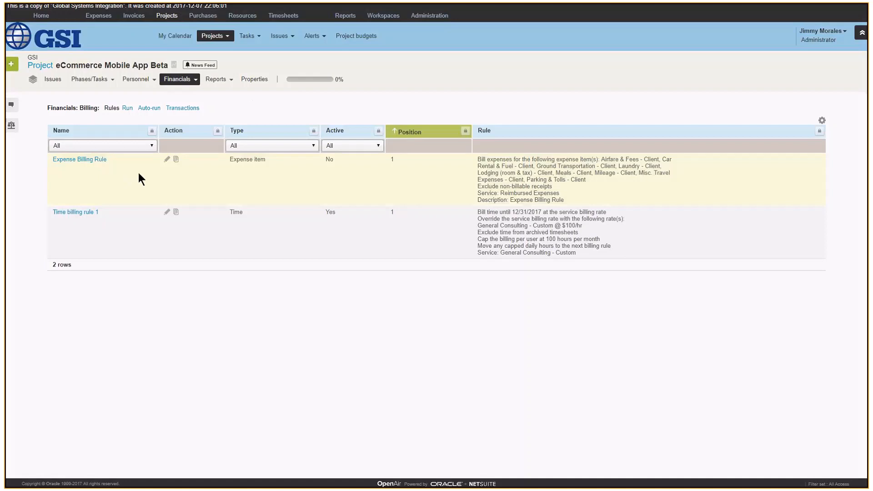
mouse_move(146, 177)
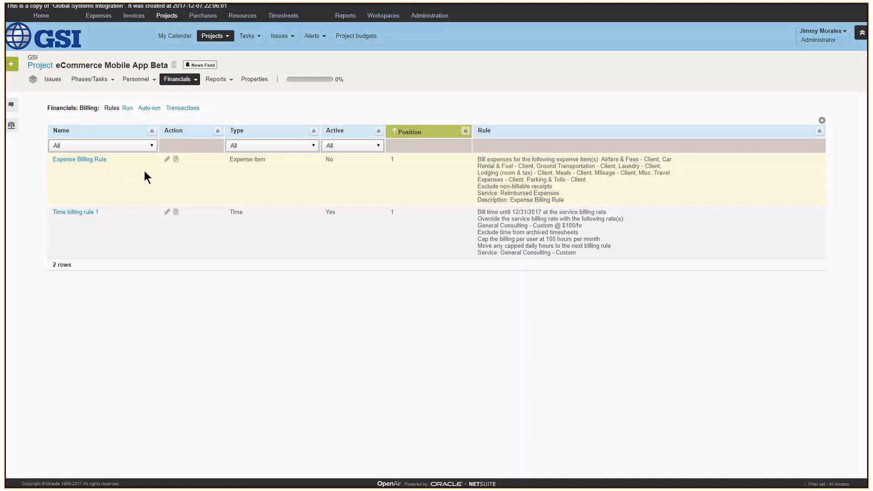
mouse_move(149, 185)
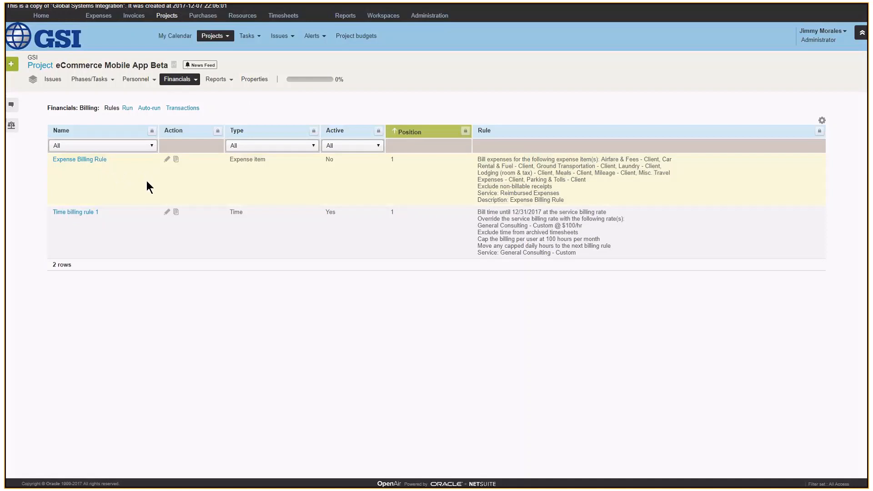
mouse_move(163, 184)
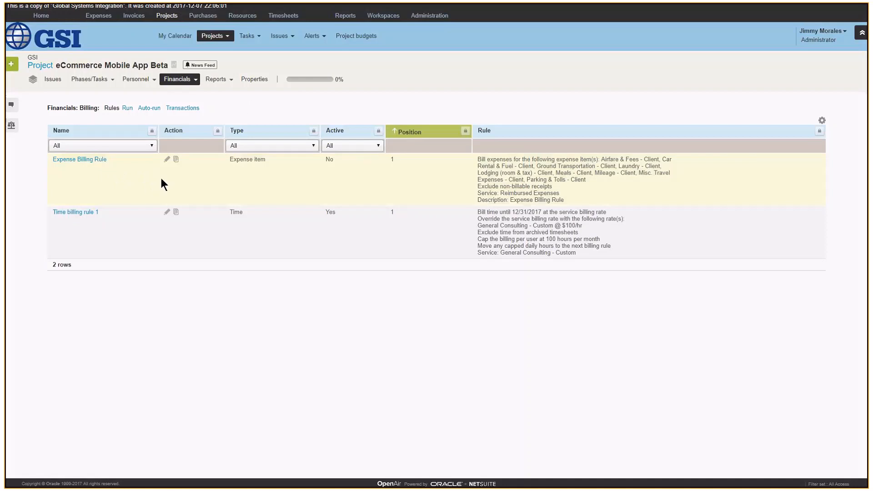
mouse_move(436, 210)
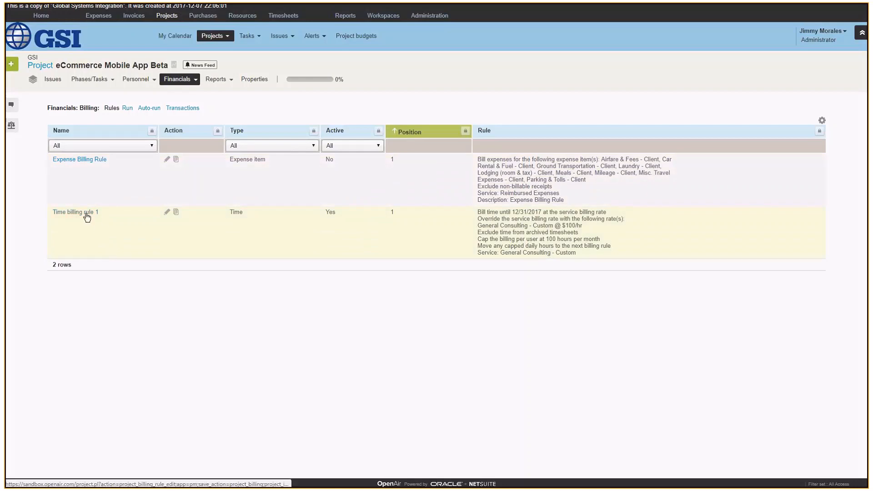
- Edit Time billing rule 1 and review its billing rates and time period cap sections
click(75, 212)
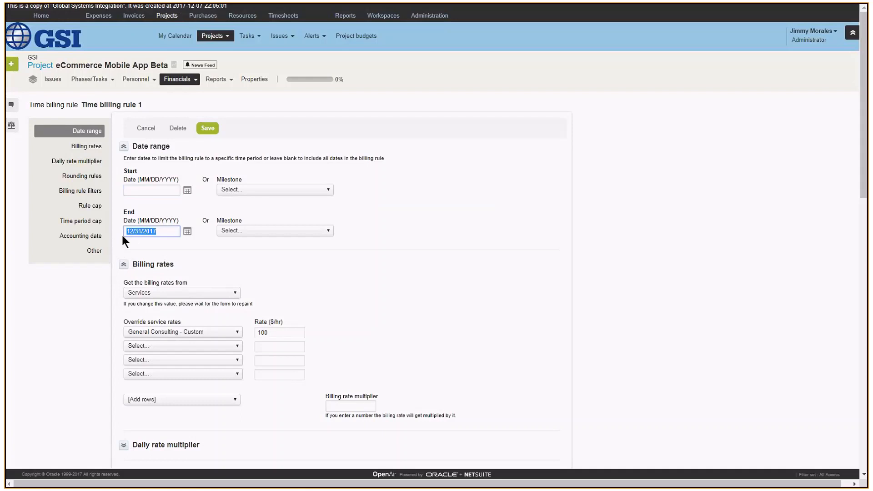
click(152, 230)
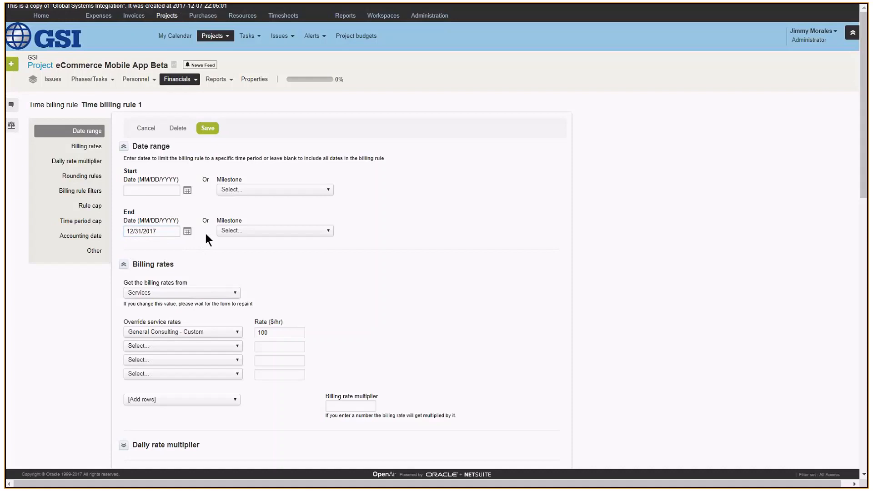
scroll(down, 3)
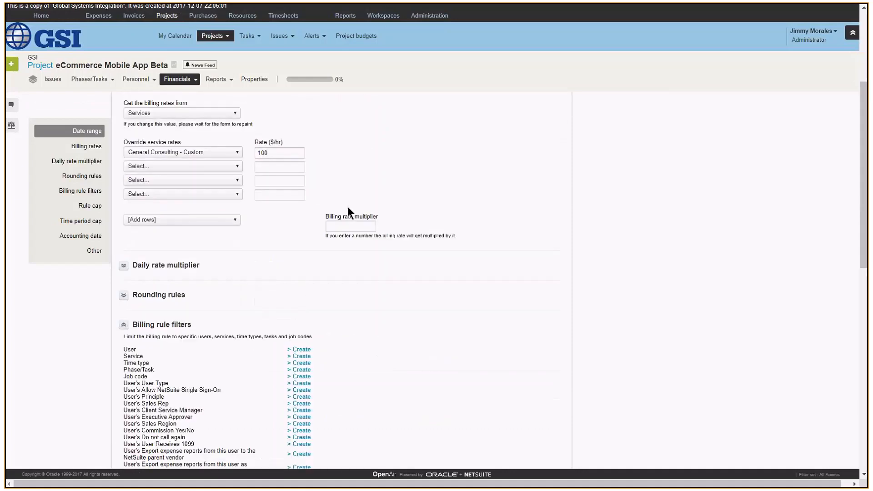
scroll(down, 3)
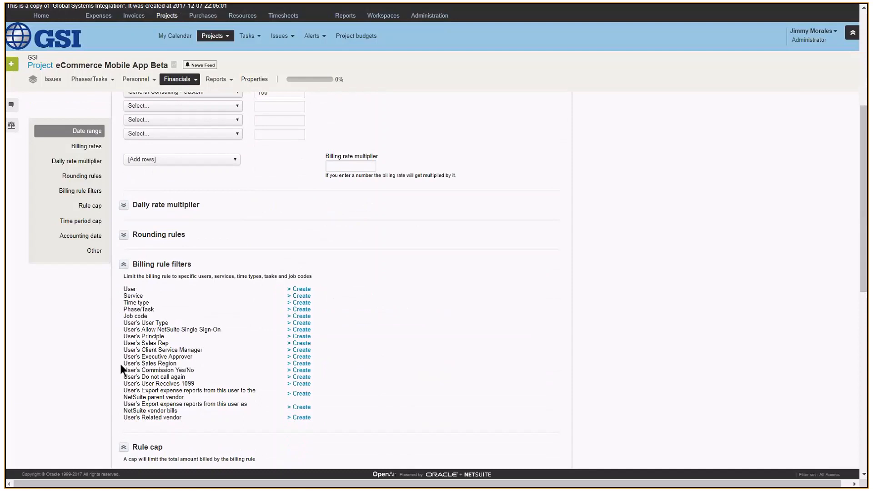
mouse_move(326, 272)
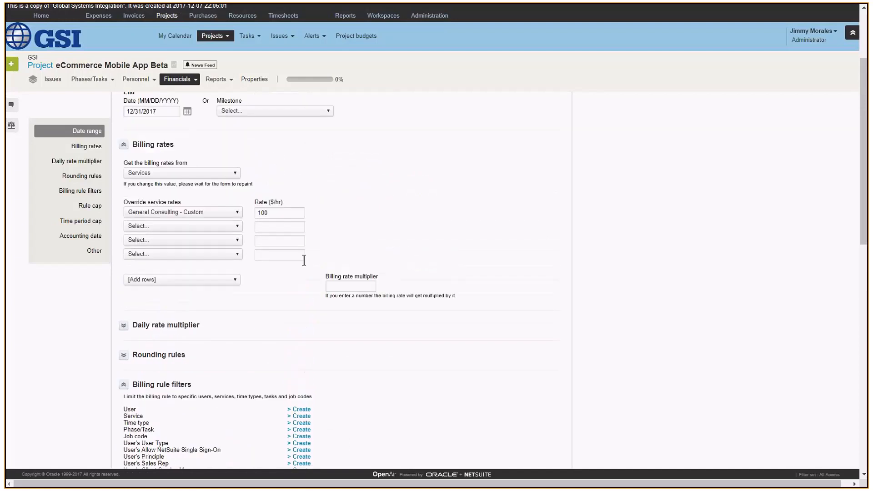
mouse_move(115, 135)
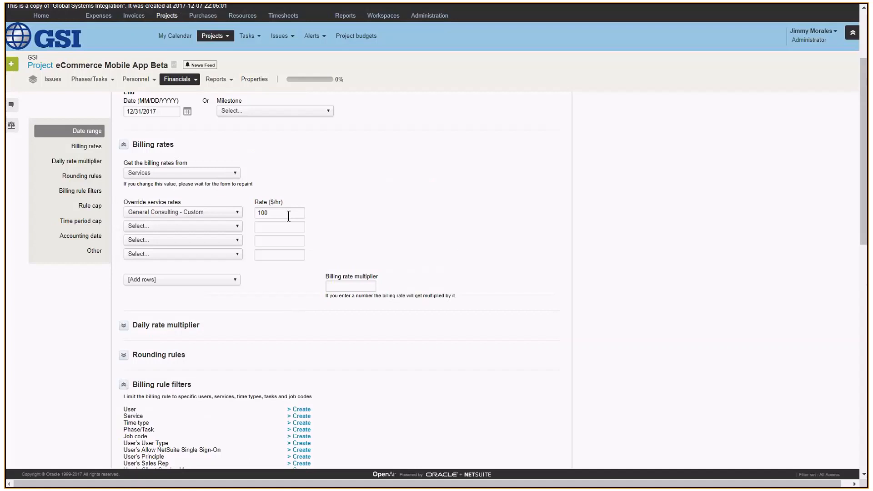
mouse_move(200, 218)
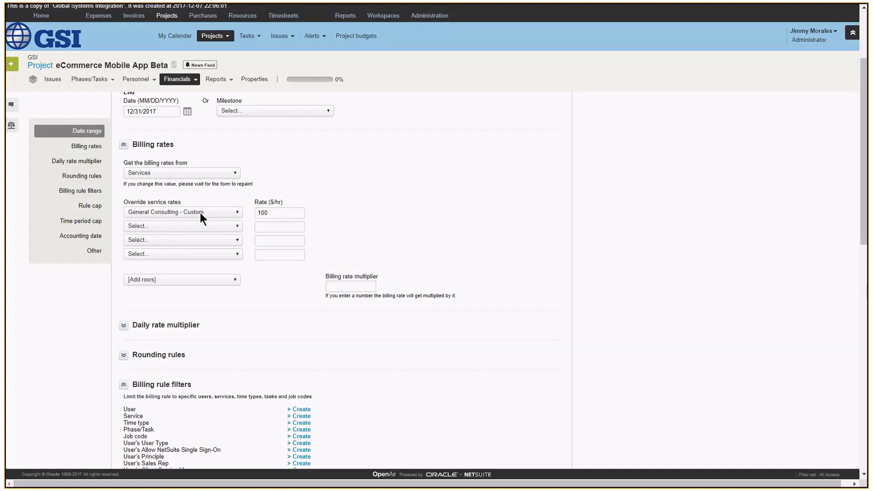
click(279, 213)
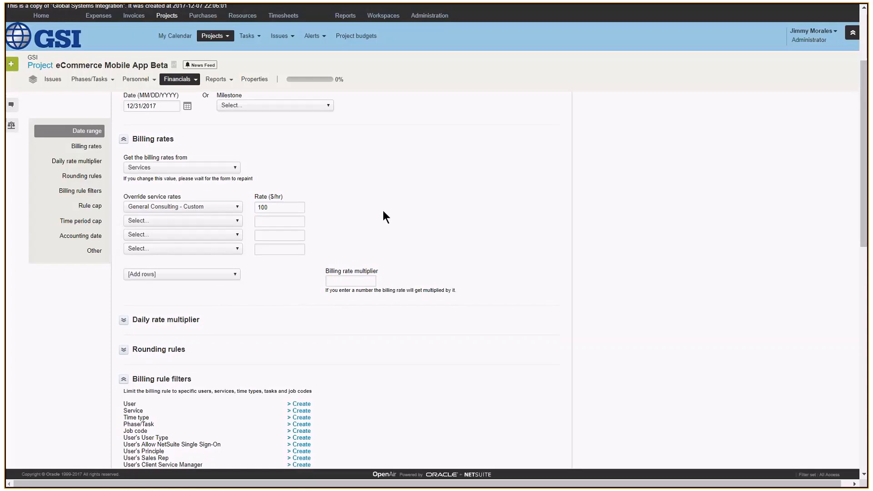
scroll(down, 3)
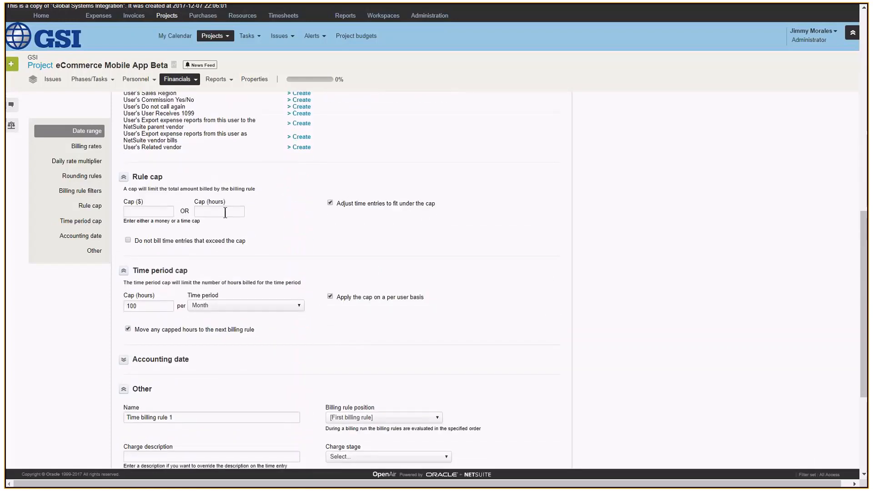
mouse_move(219, 212)
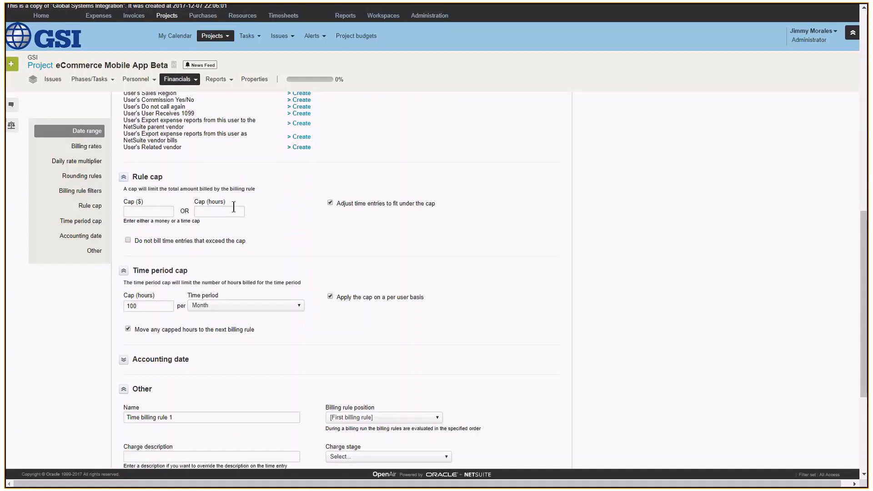
mouse_move(227, 210)
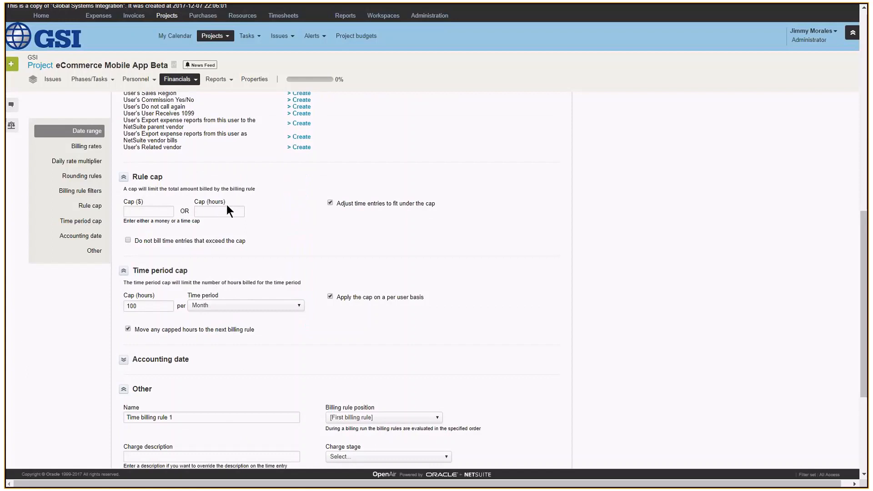
scroll(down, 3)
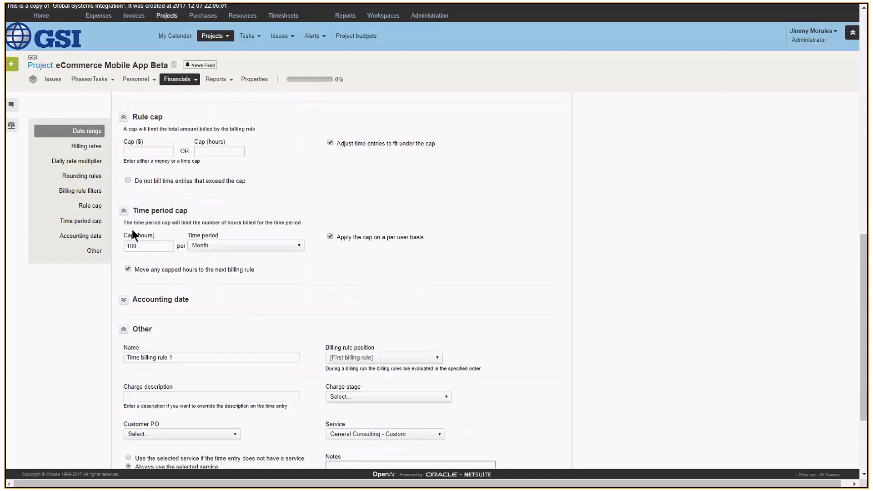
- Set a 100-hour monthly per-user time period cap and save the rule
click(148, 245)
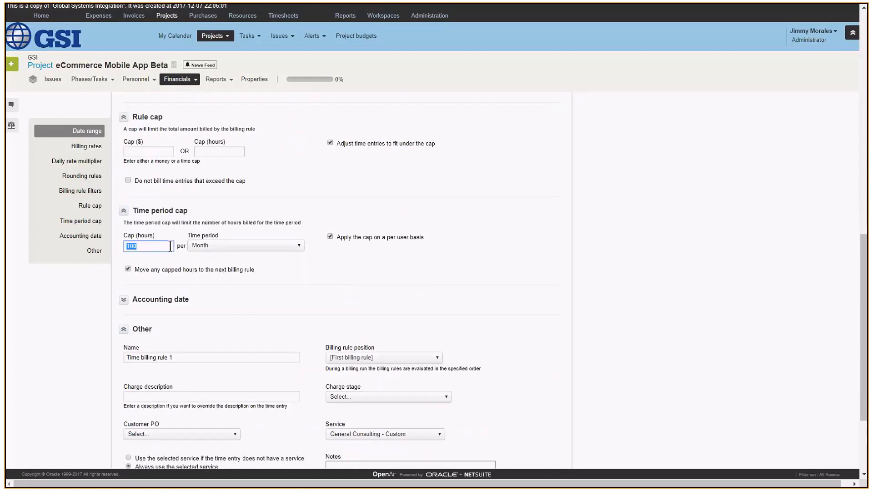
click(245, 245)
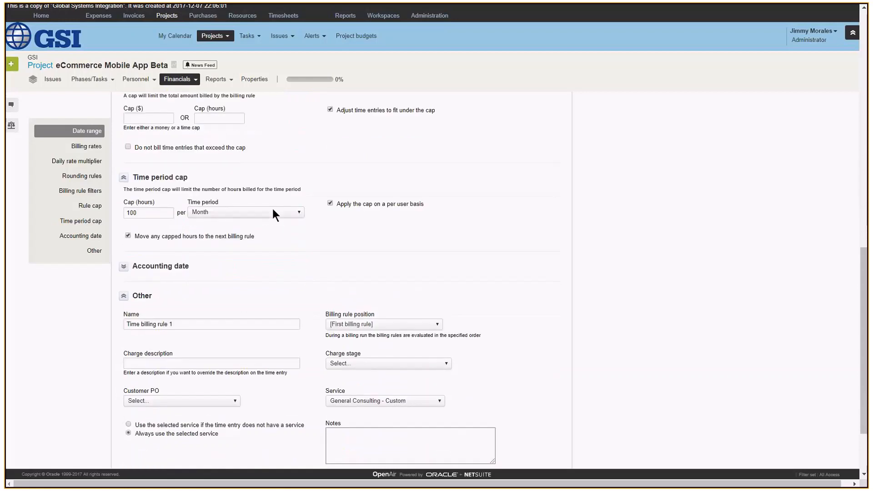
scroll(down, 3)
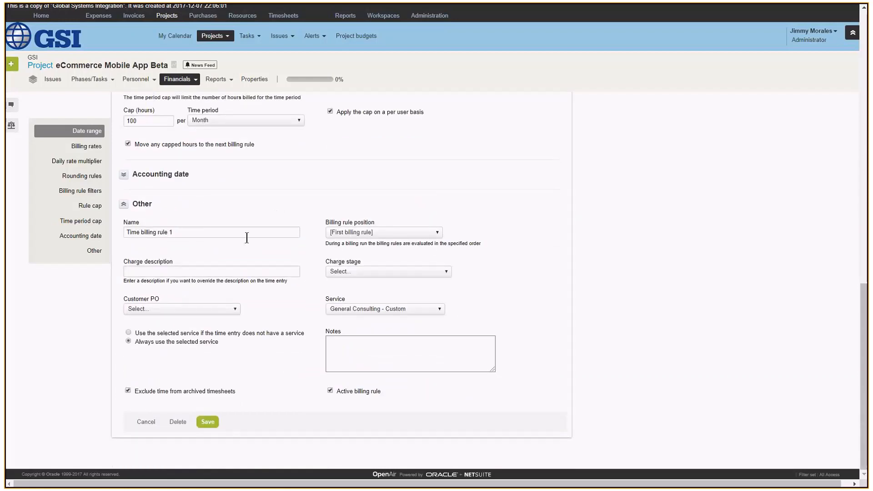
click(207, 421)
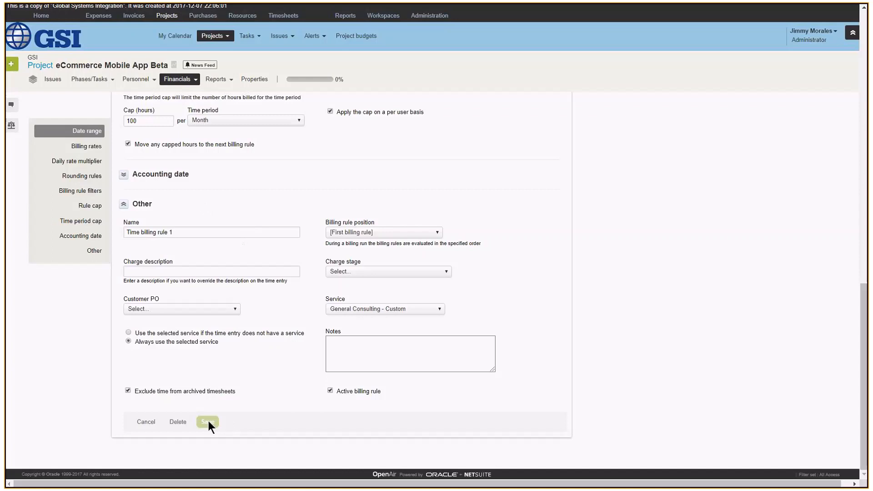
- Confirm the save so Time billing rule 1 appears active in the billing rules list
click(208, 421)
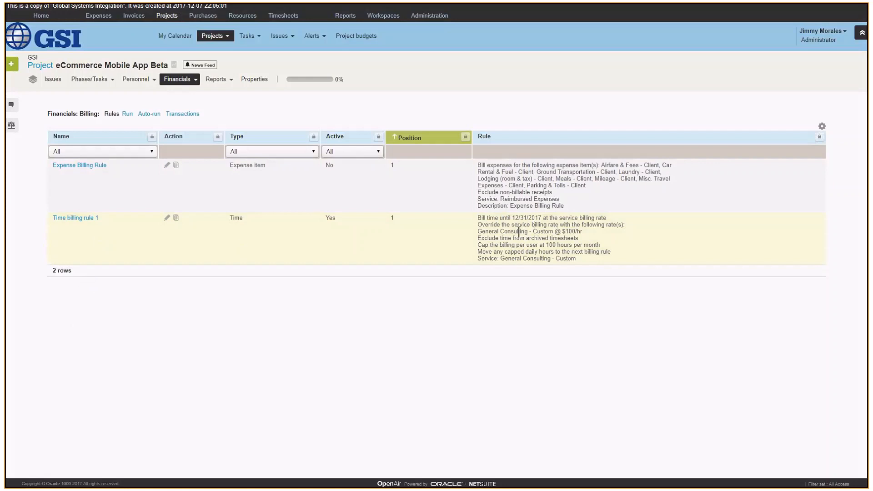
mouse_move(472, 237)
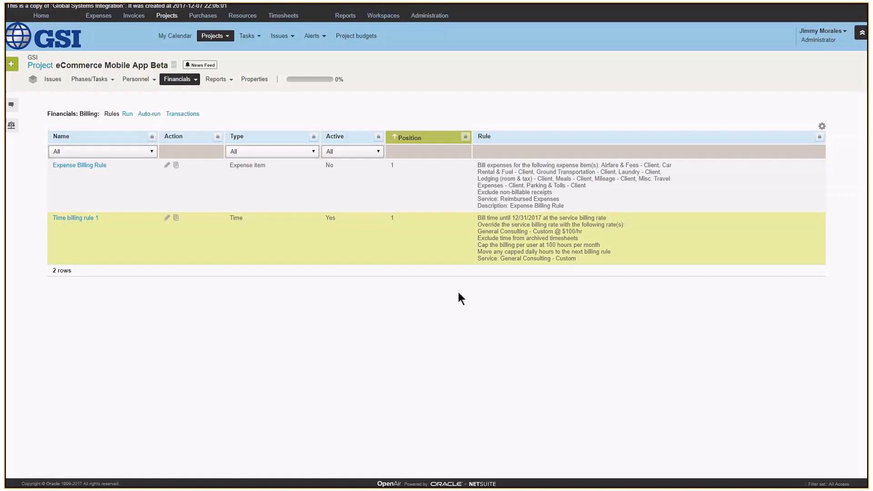
mouse_move(170, 267)
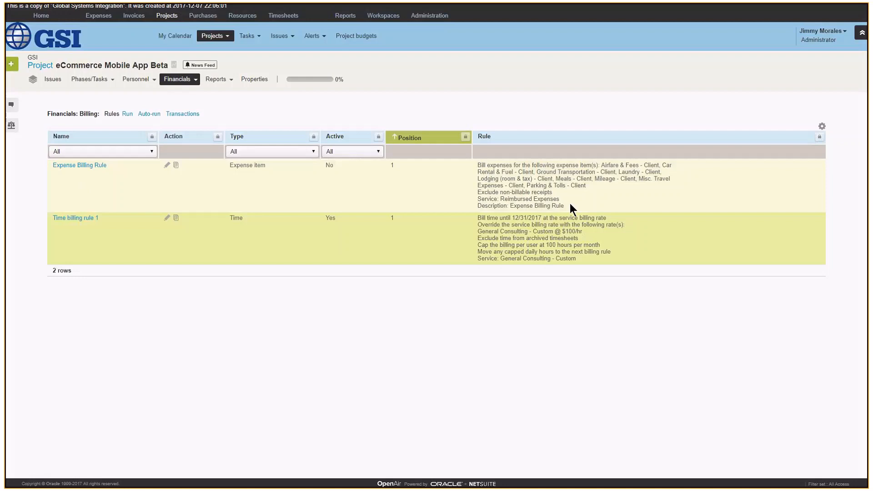
mouse_move(576, 205)
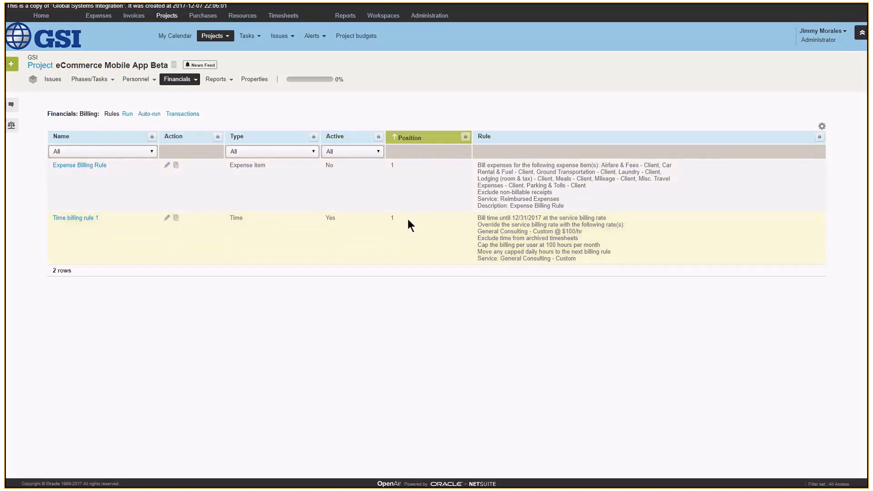
- Return from Financials to the project's 14-row Phases/Tasks list
click(179, 79)
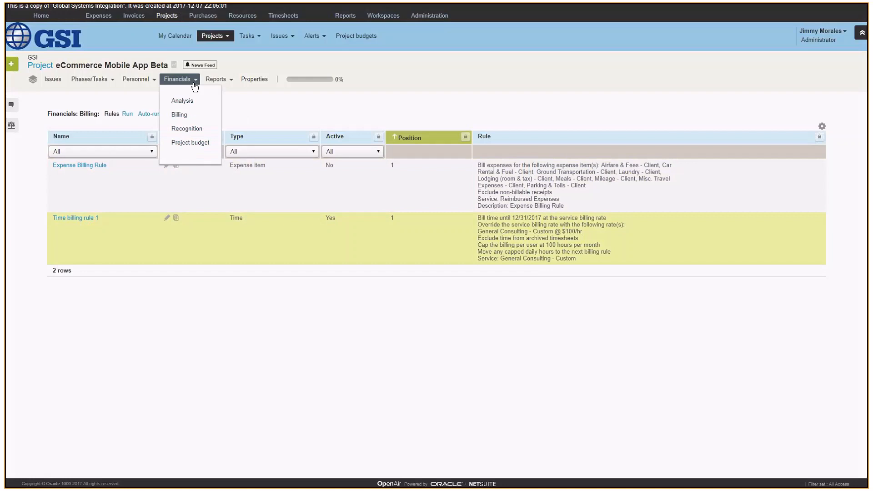
click(216, 79)
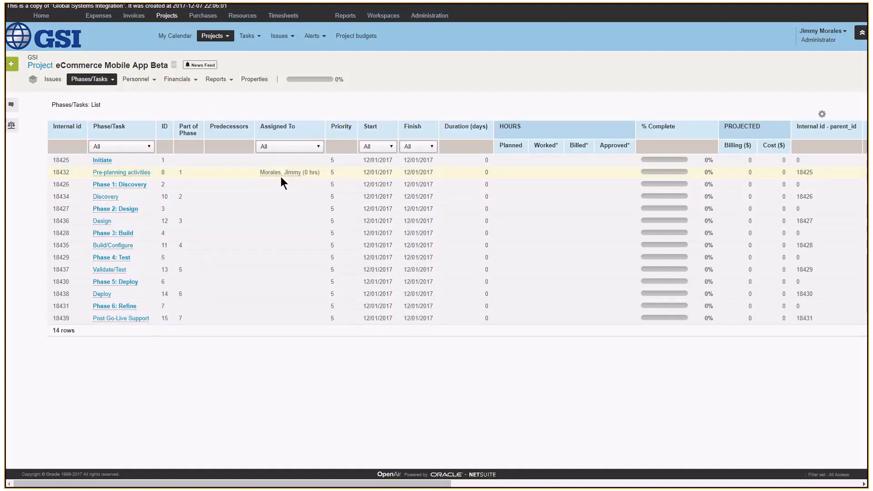
click(282, 16)
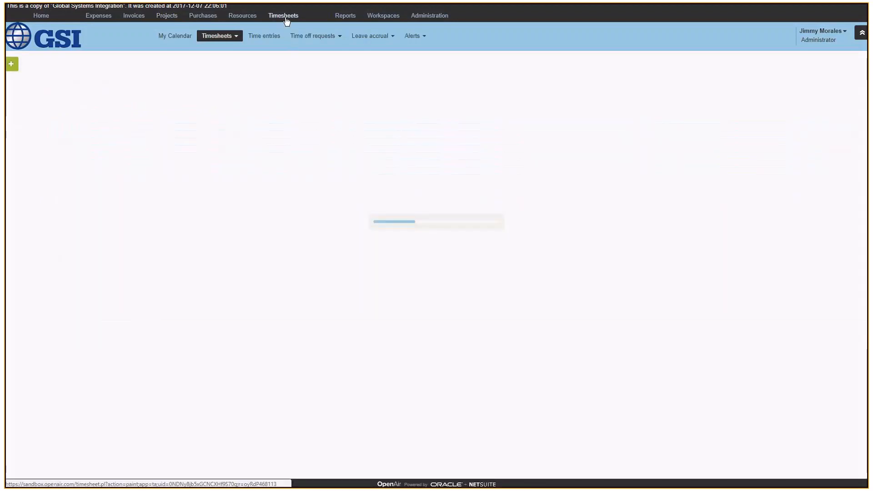
click(283, 16)
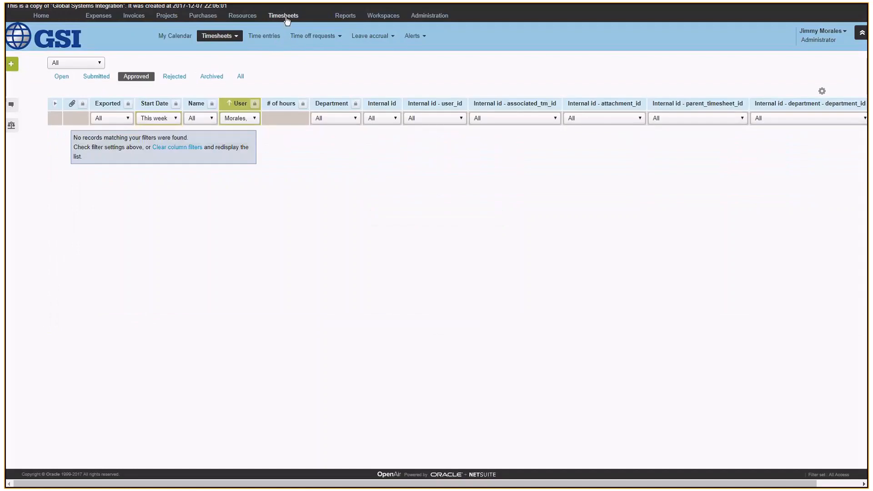
click(10, 64)
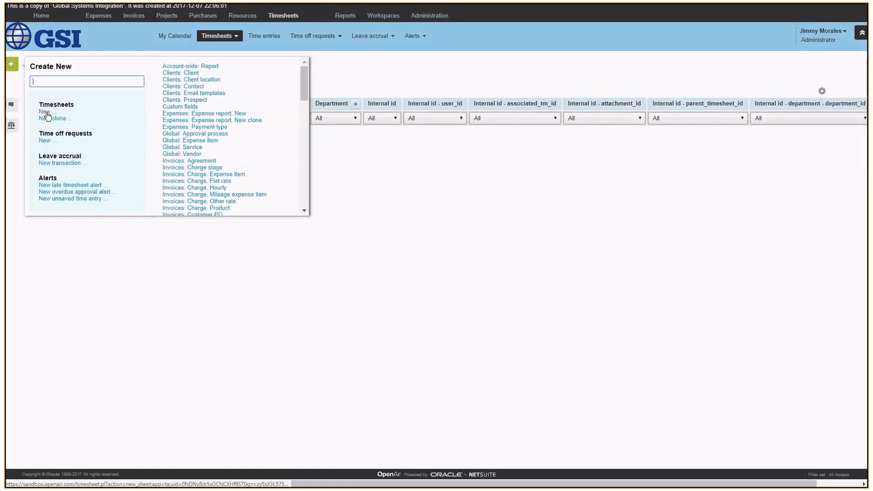
click(45, 111)
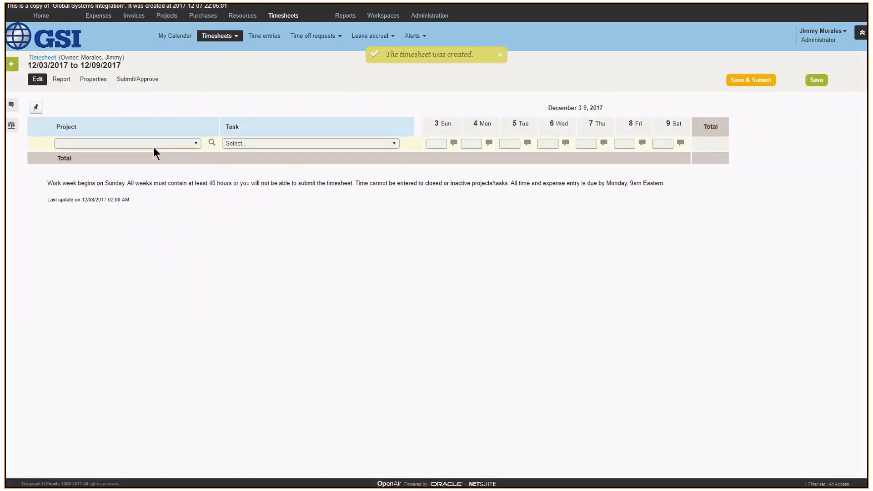
- Charge the timesheet row to eCommerce Mobile App Beta, Pre-planning activities task
click(127, 143)
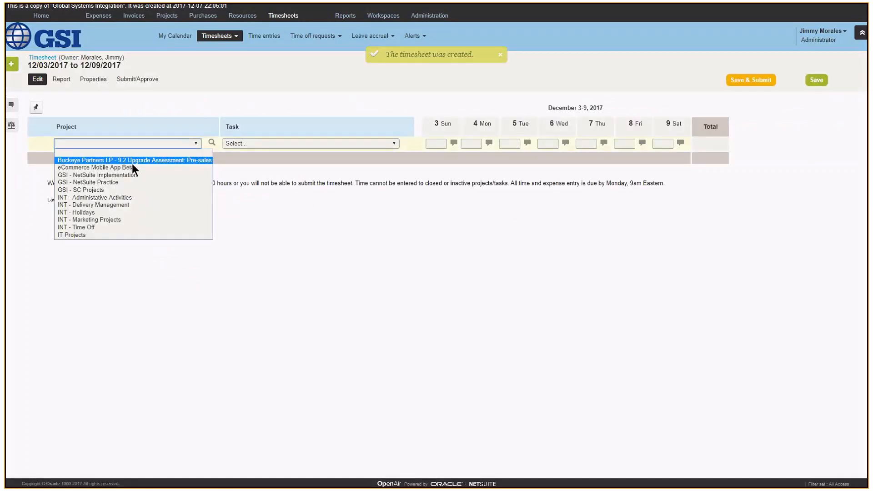
click(98, 168)
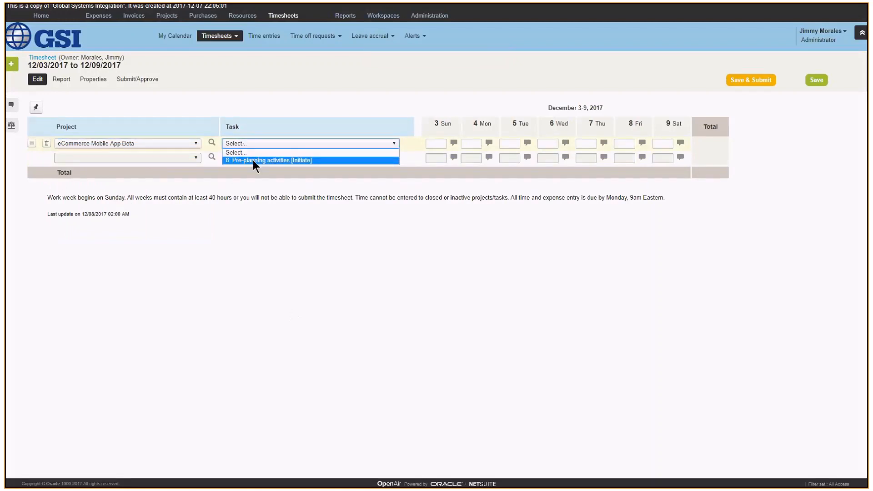
click(269, 160)
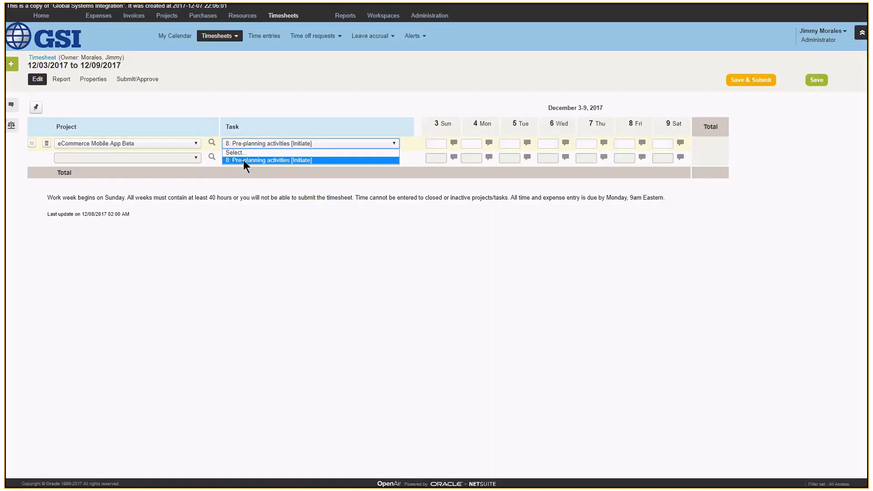
click(267, 160)
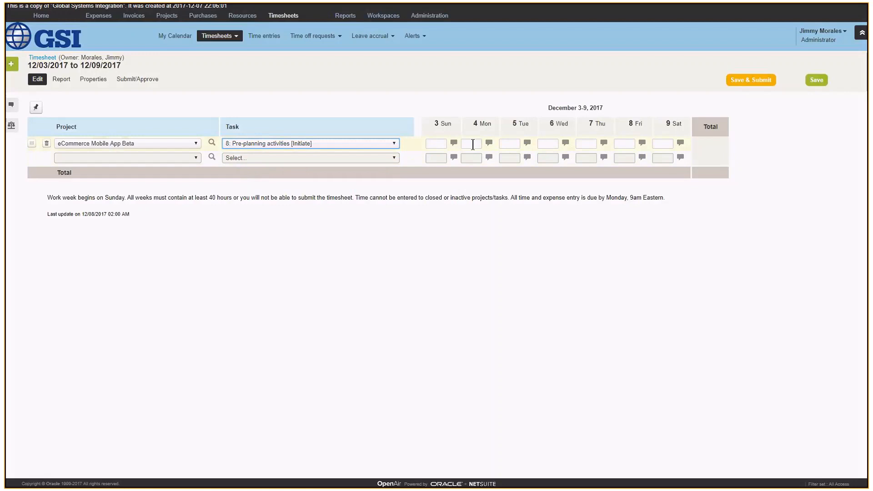
- Enter 8 hours Monday through Friday for 40 total, dismissing the notes popup
text(8)
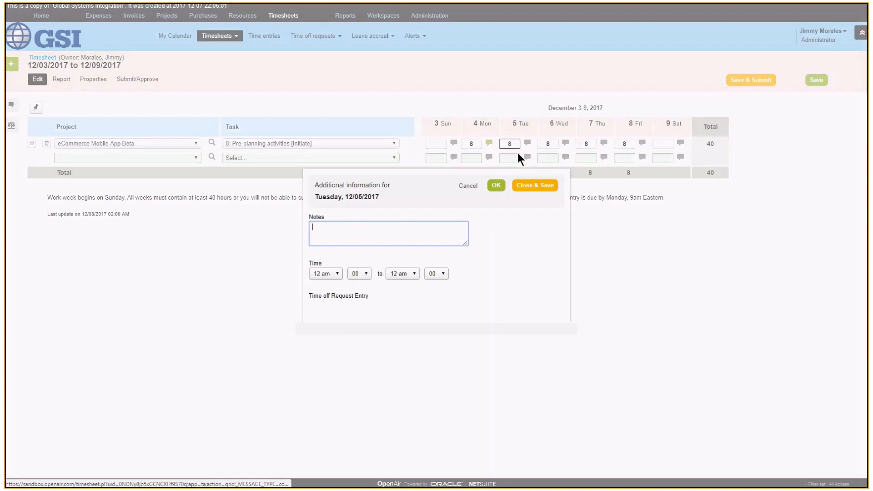
click(565, 144)
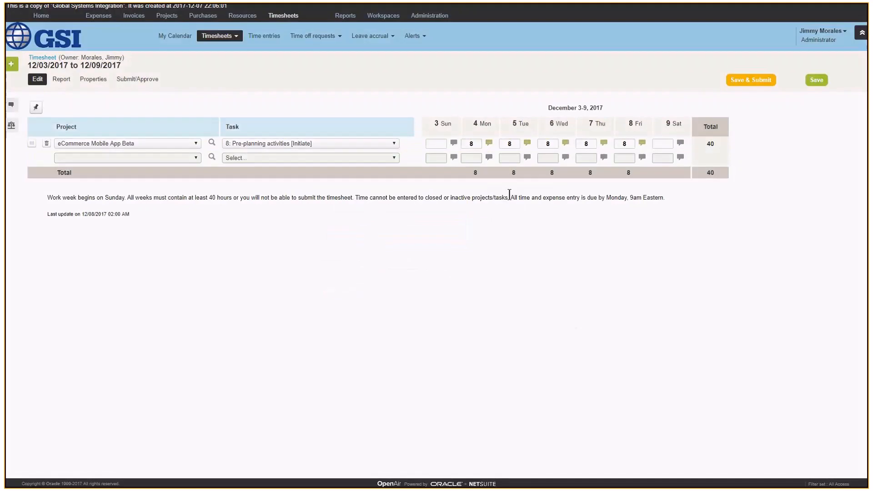
click(750, 80)
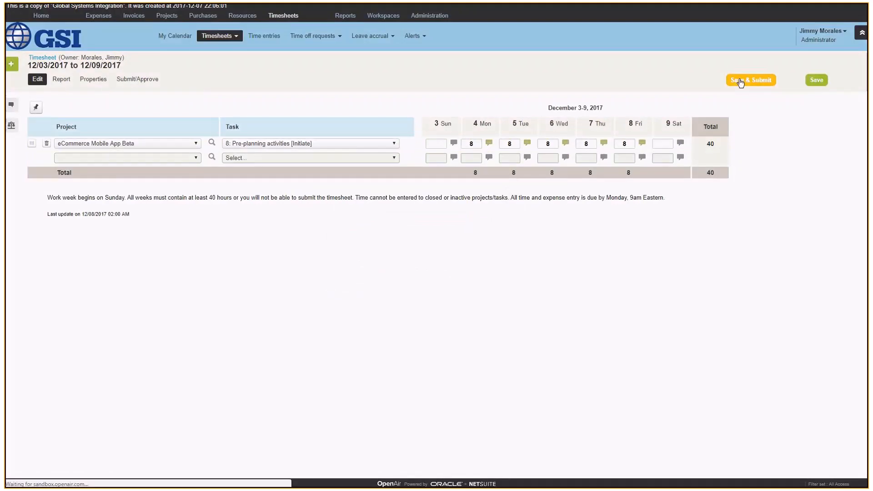
- Submit the 40-hour timesheet (auto-approved), review its approval history, then go to Projects
click(751, 80)
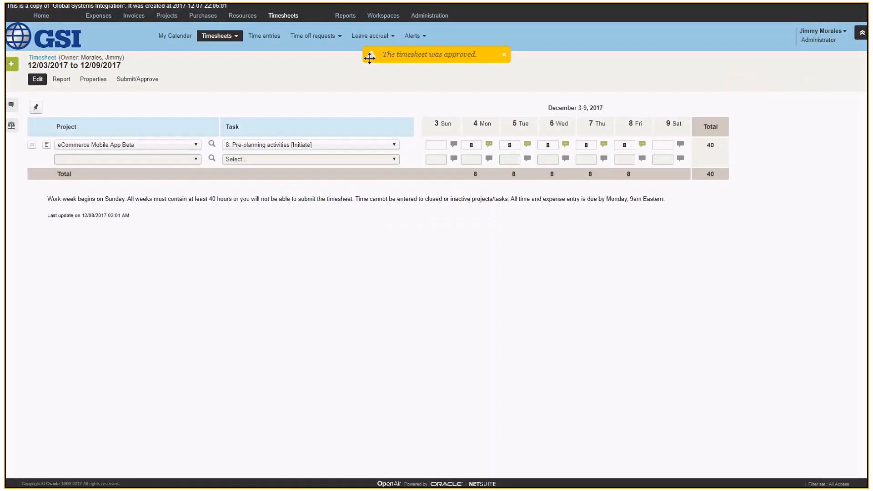
click(137, 80)
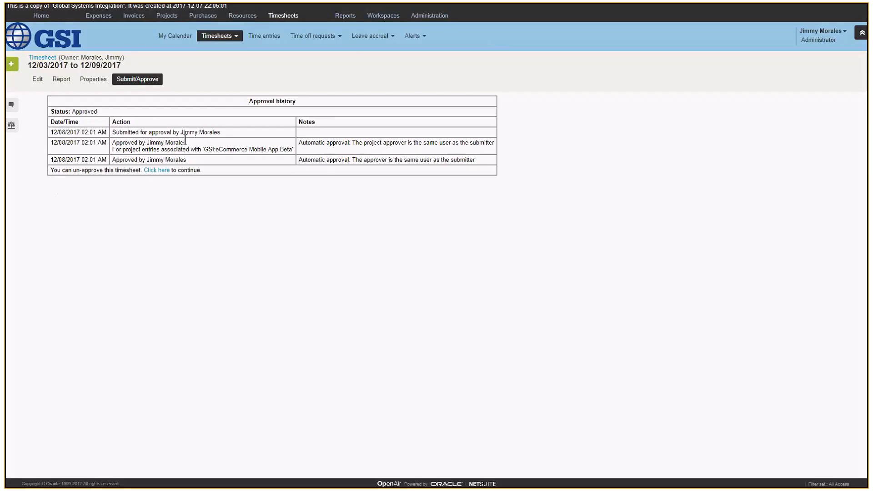
mouse_move(188, 144)
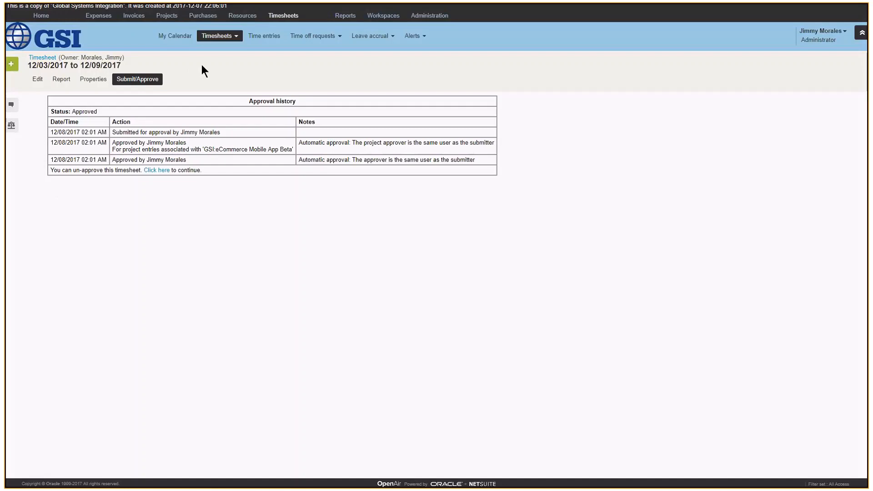
mouse_move(167, 15)
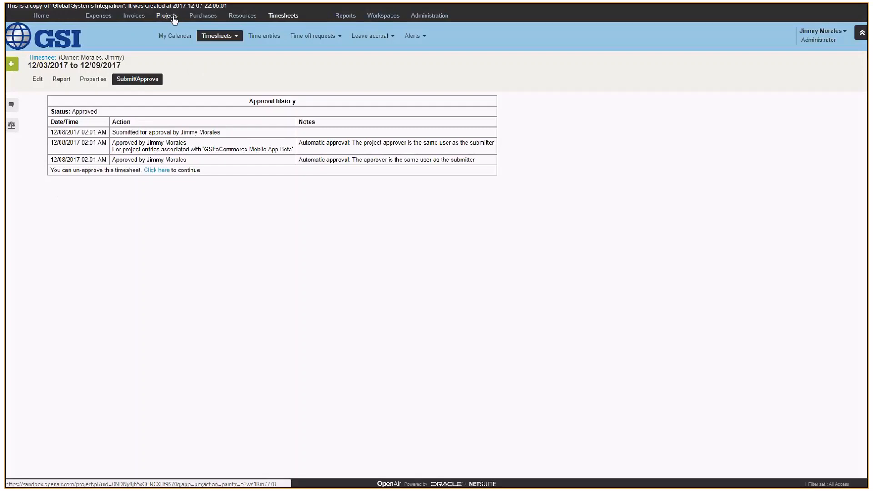
click(167, 15)
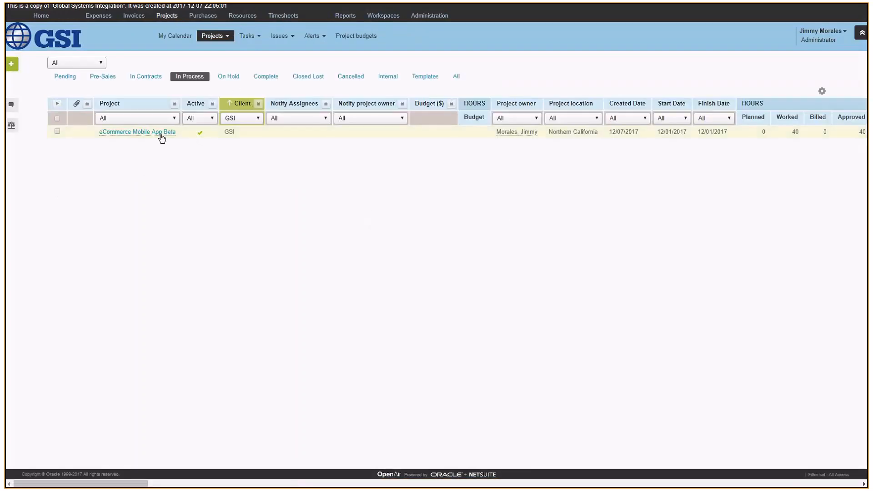
- Start a billing run for eCommerce Mobile App Beta from Financials > Billing, reaching the date filter
click(136, 132)
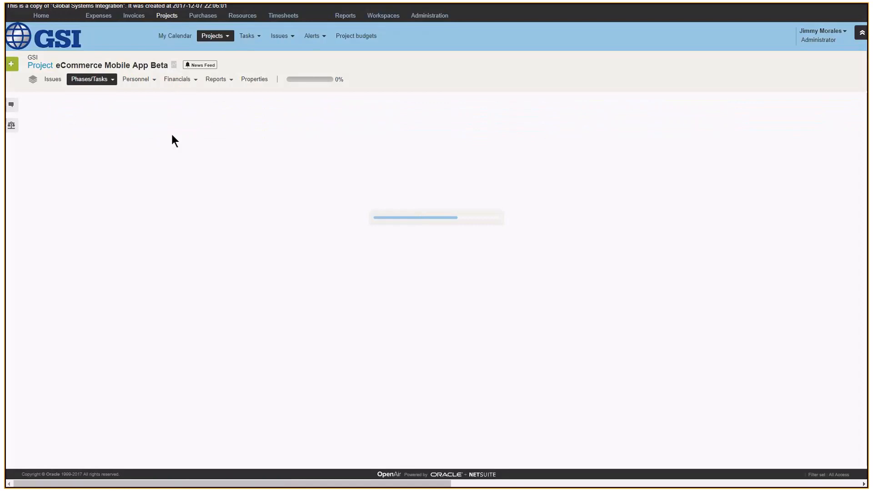
click(91, 78)
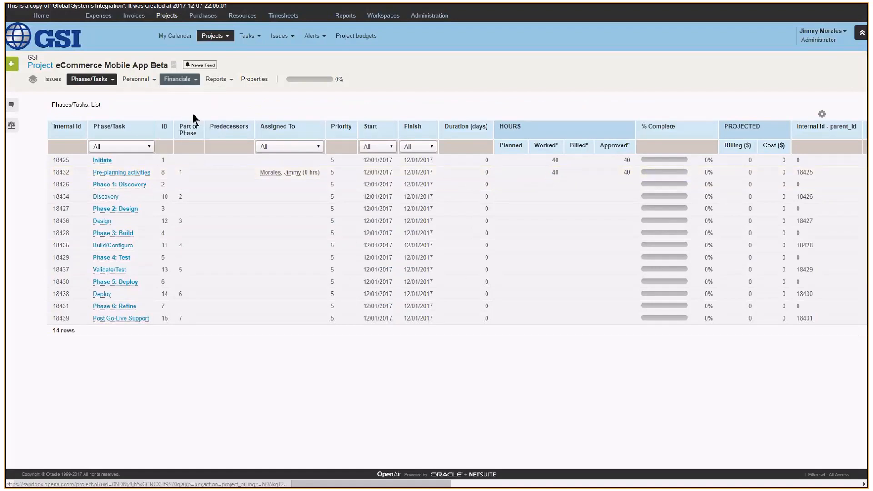
click(177, 79)
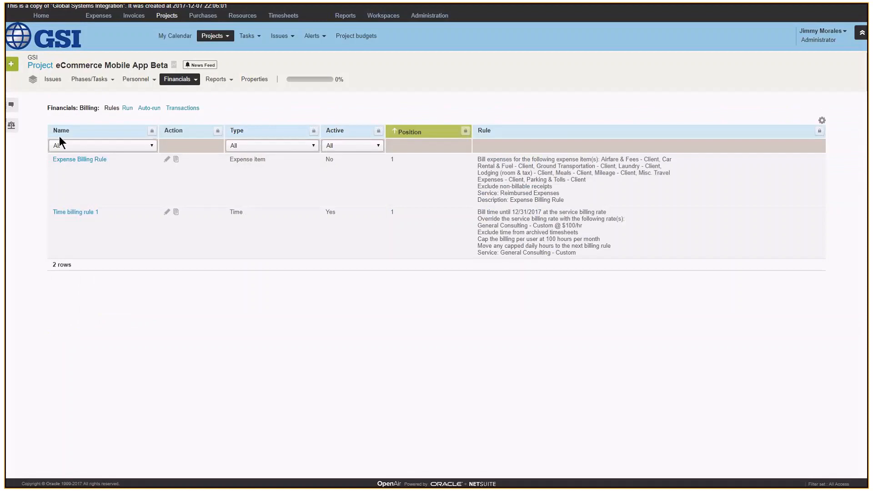
mouse_move(148, 108)
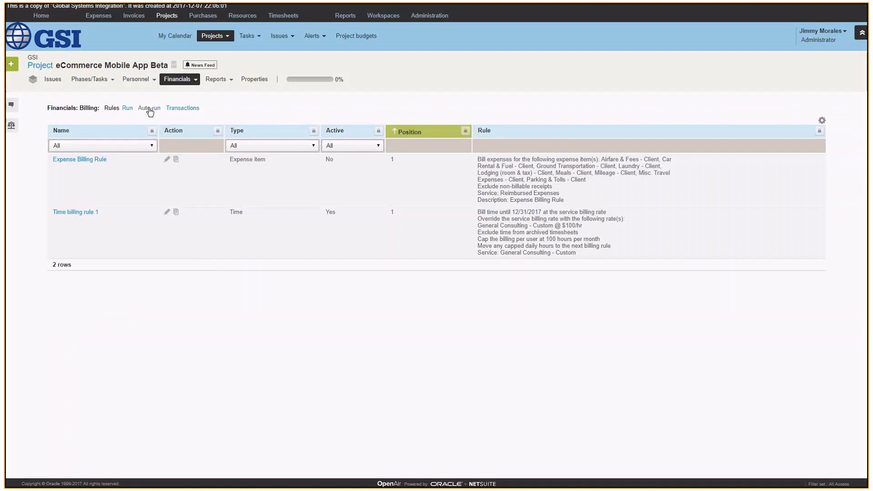
mouse_move(141, 108)
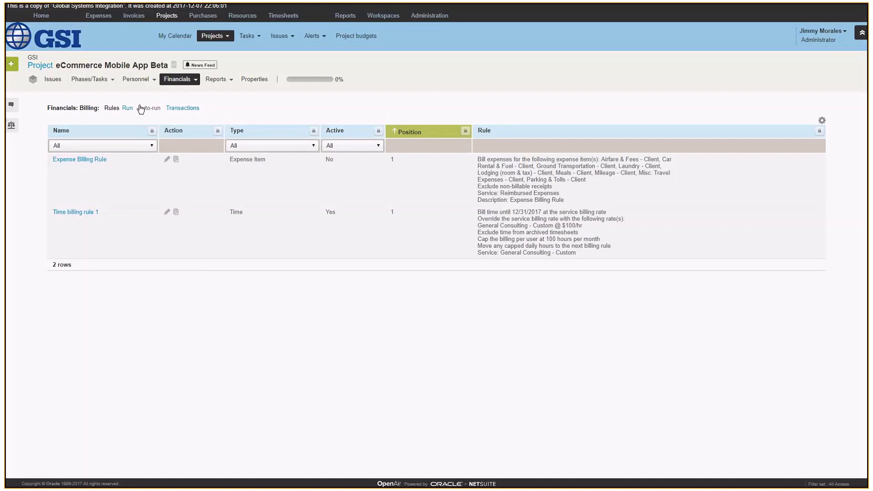
click(127, 108)
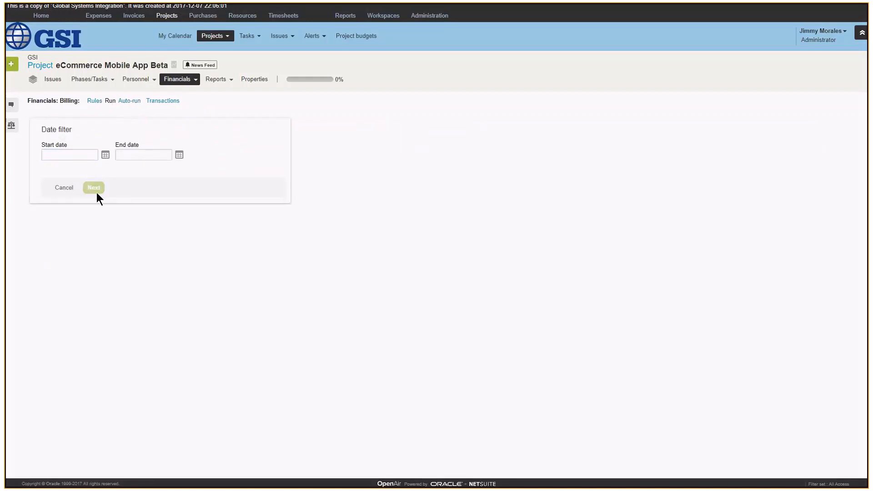
- Run billing with no date limits and create five $800 charges totaling $4,000
click(93, 187)
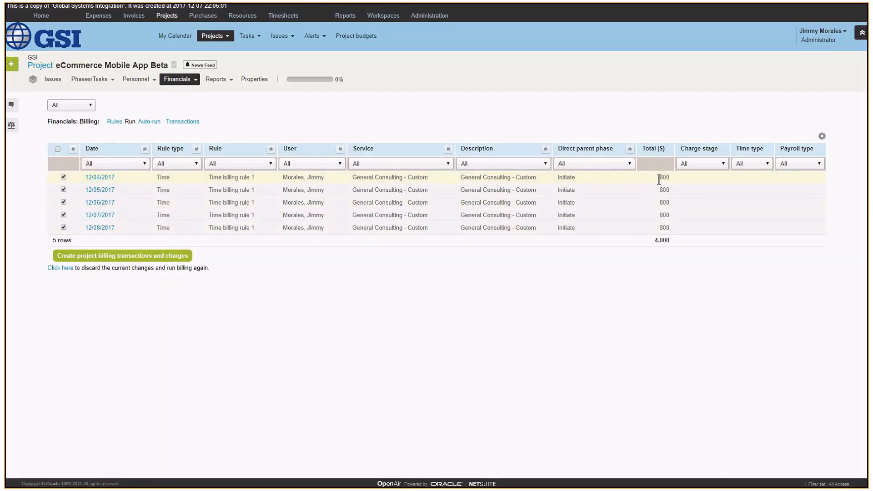
double_click(663, 177)
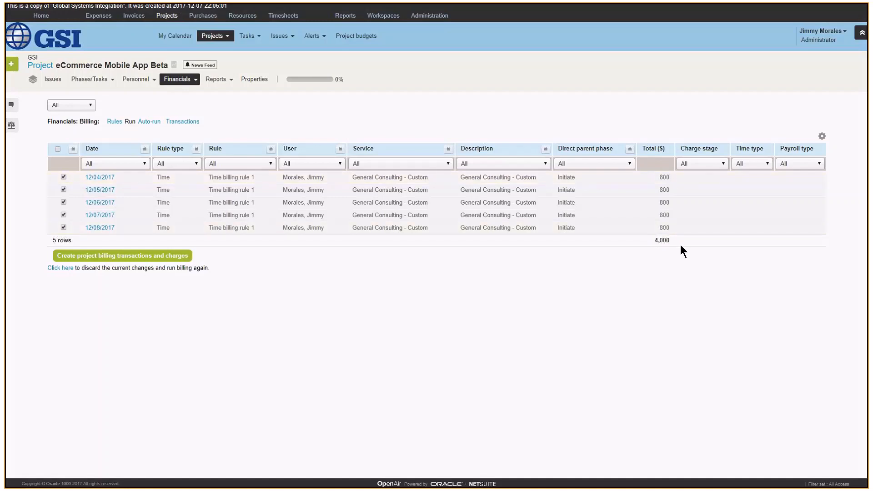
mouse_move(311, 251)
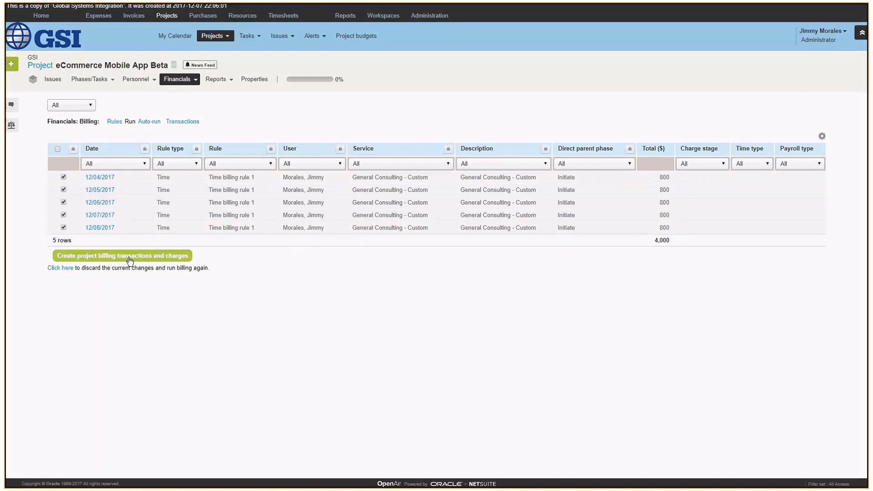
click(122, 256)
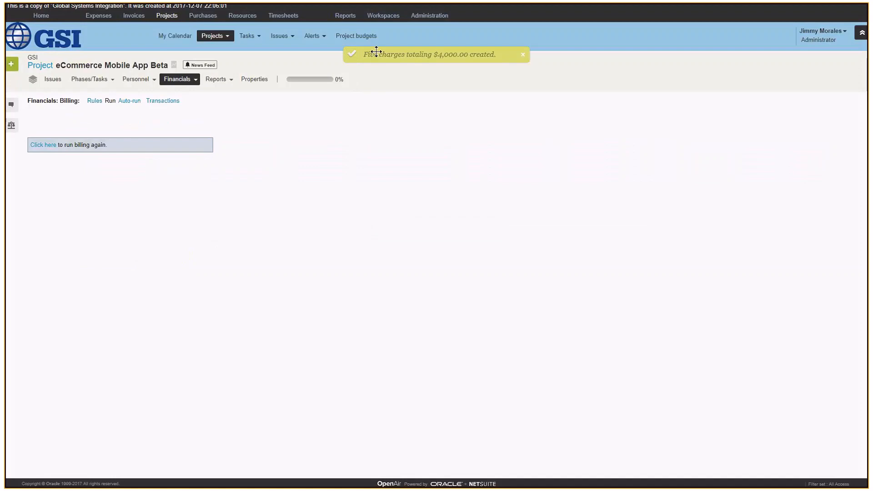
mouse_move(510, 53)
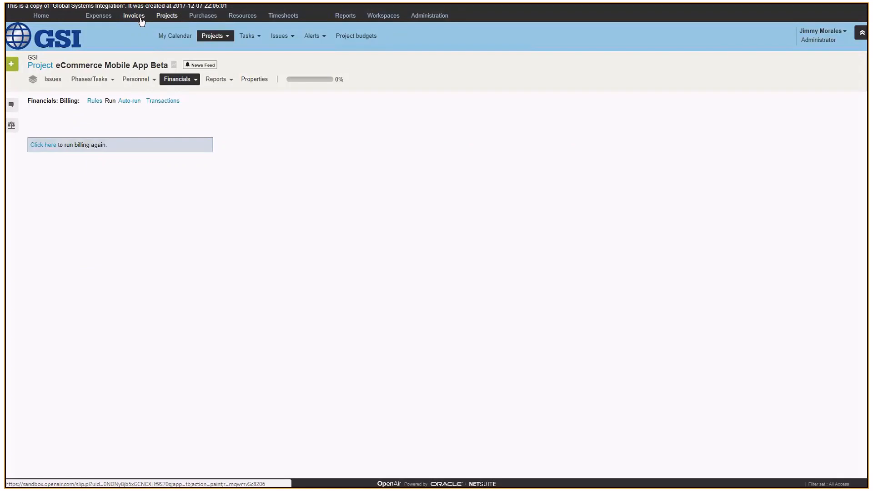
- Show the six open charges for eCommerce Mobile App Beta totaling $5,000
click(132, 15)
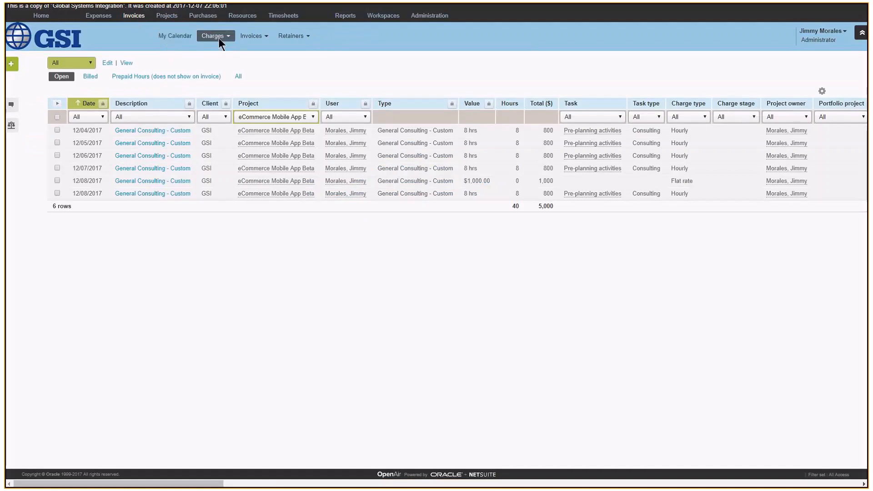
mouse_move(199, 36)
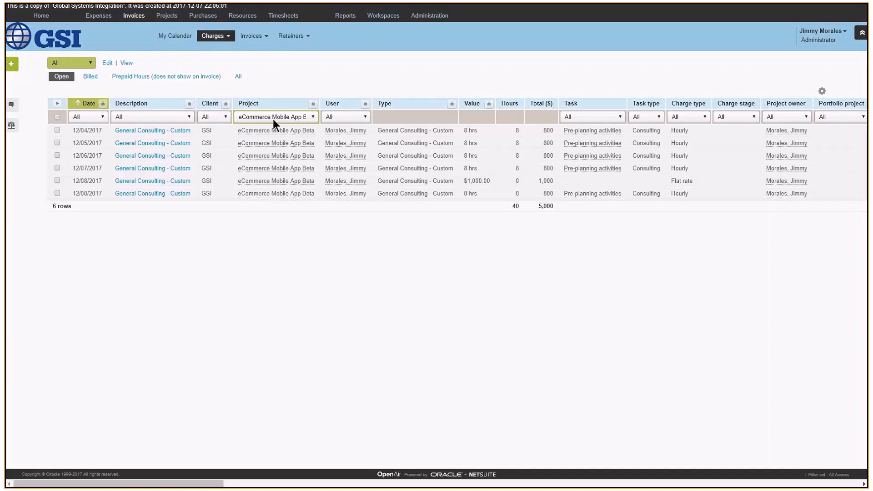
mouse_move(266, 119)
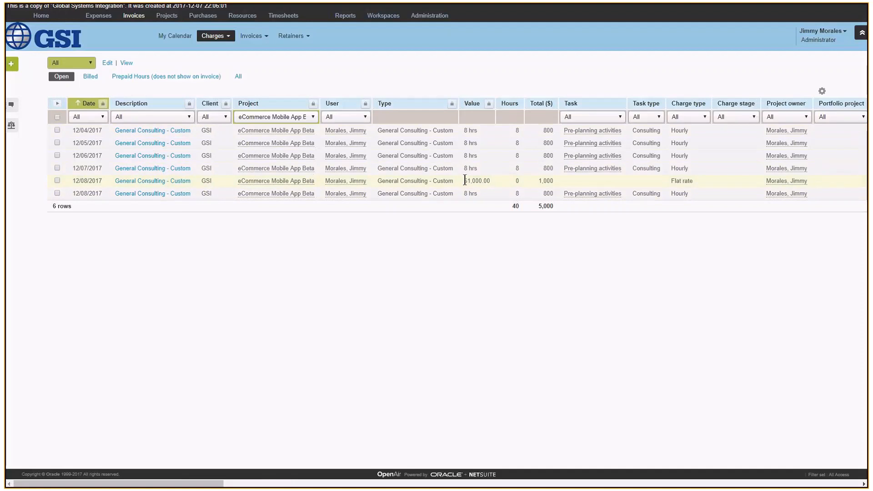
double_click(476, 180)
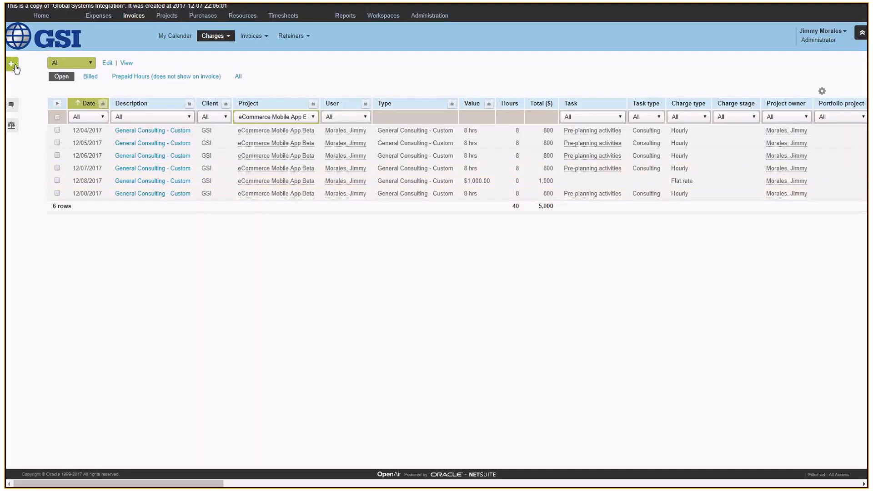
- Start a new invoice and reach the charge selection for eCommerce Mobile App Beta
click(11, 64)
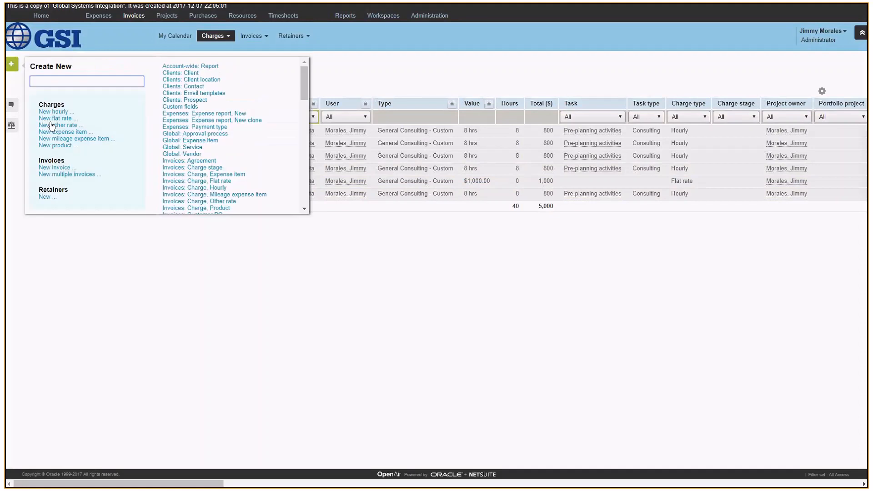
click(252, 36)
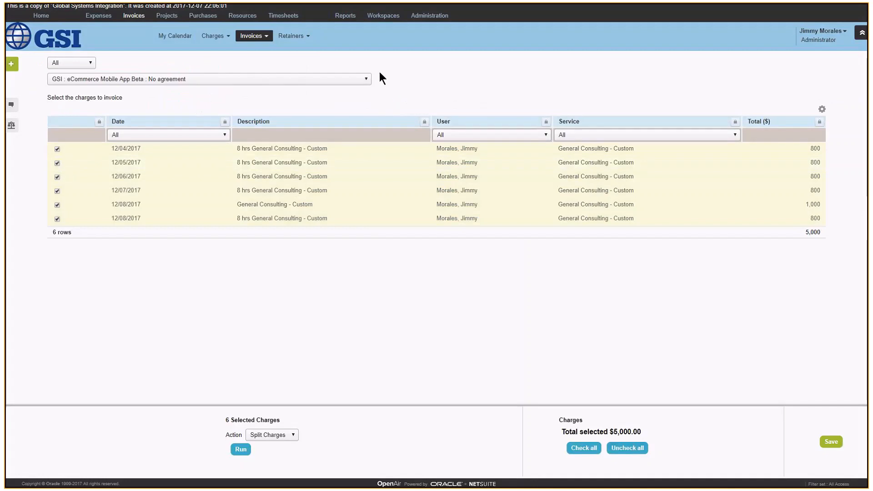
mouse_move(47, 95)
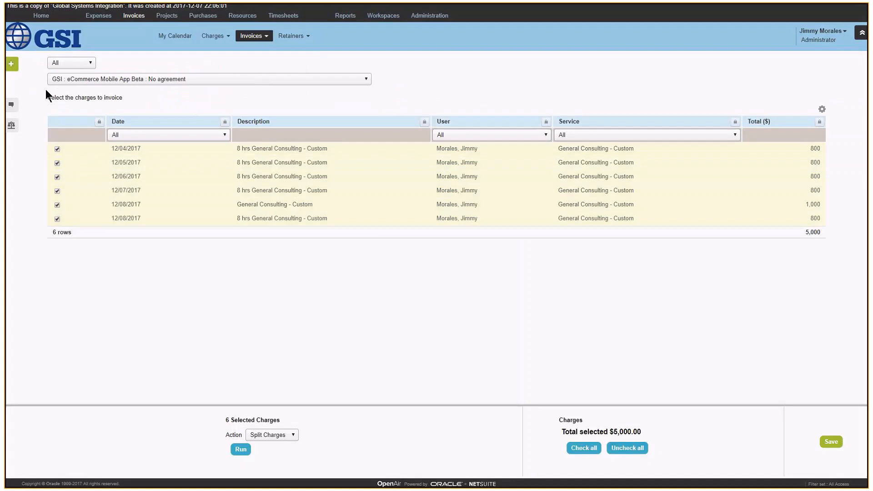
mouse_move(83, 89)
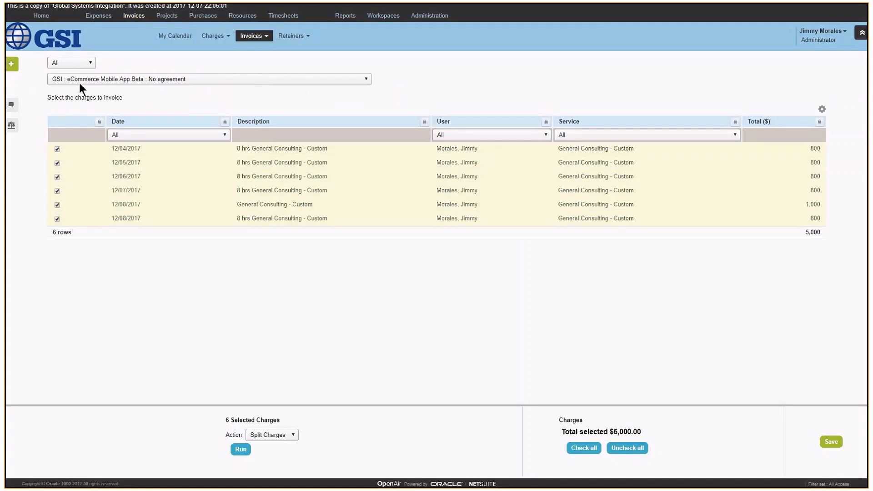
mouse_move(230, 104)
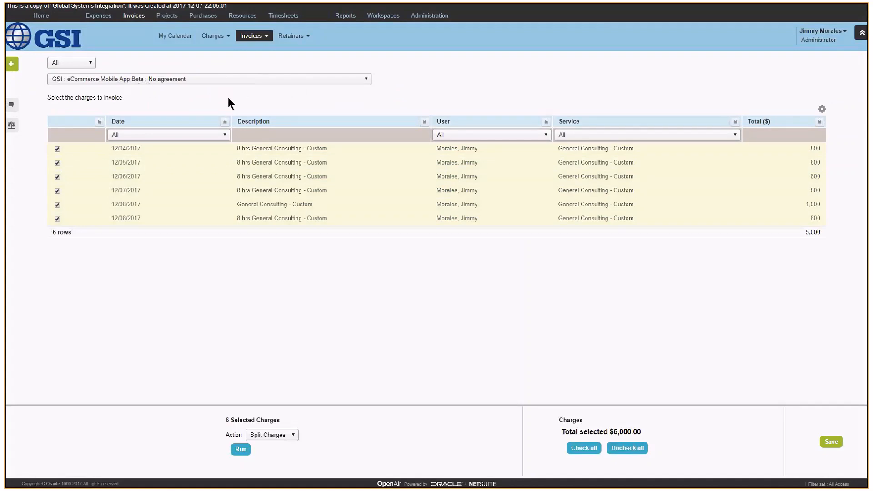
click(136, 148)
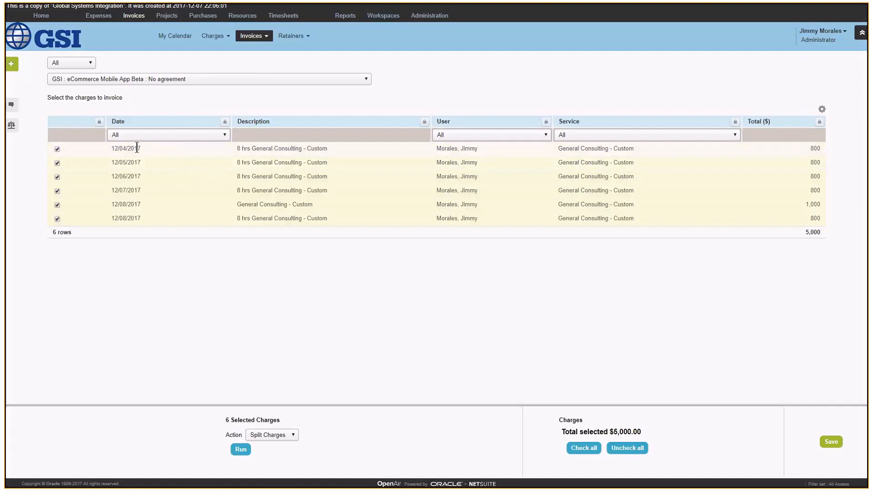
mouse_move(418, 252)
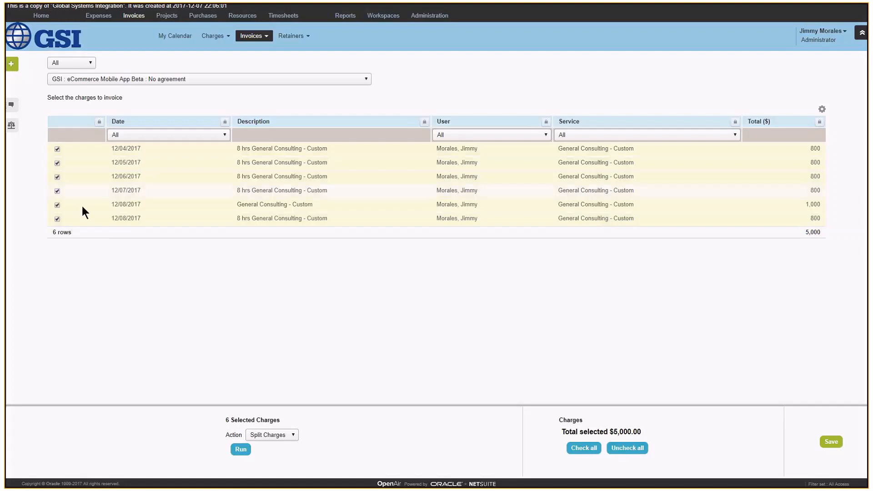
- Toggle the $1,000 charge and all six, then save all six ($5,000) as an invoice
click(56, 205)
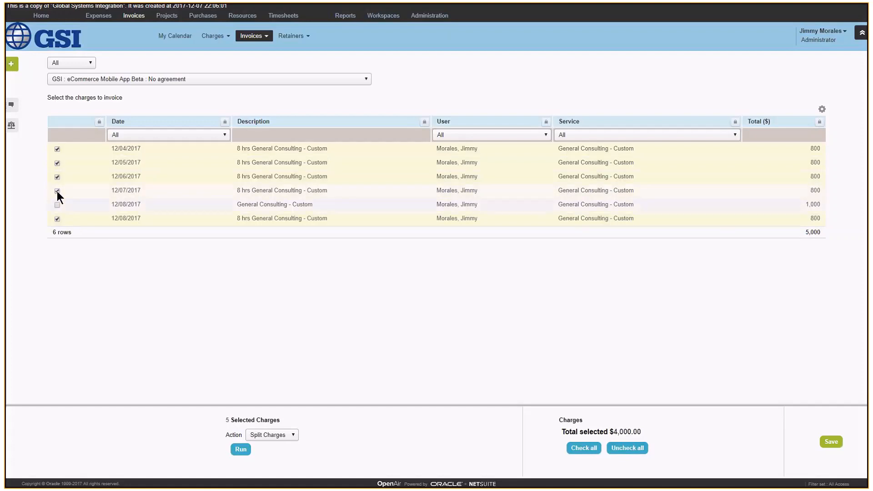
click(57, 204)
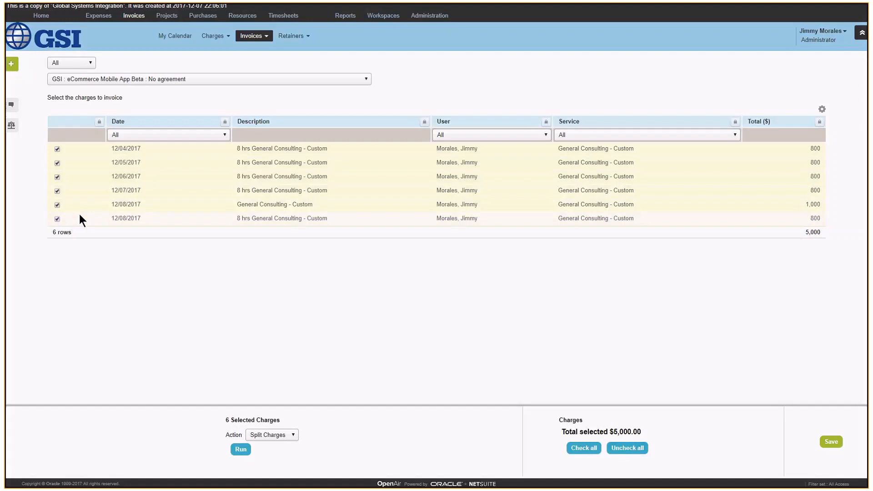
click(627, 447)
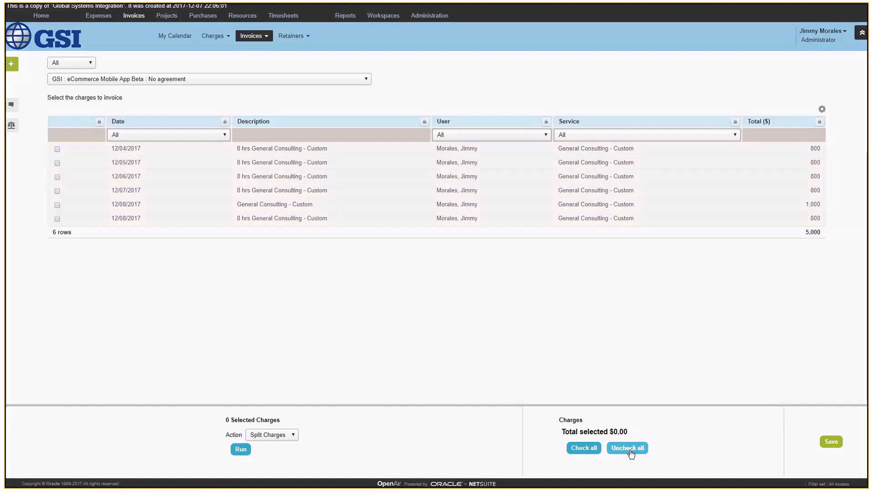
click(583, 447)
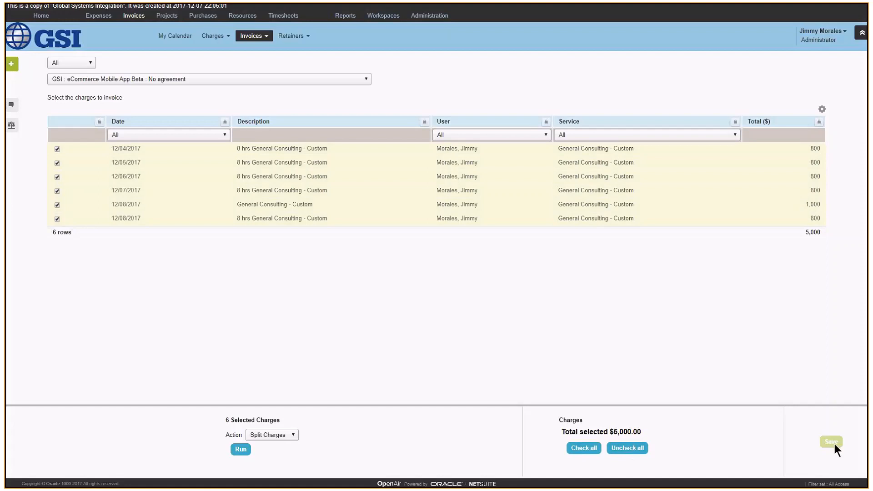
click(830, 442)
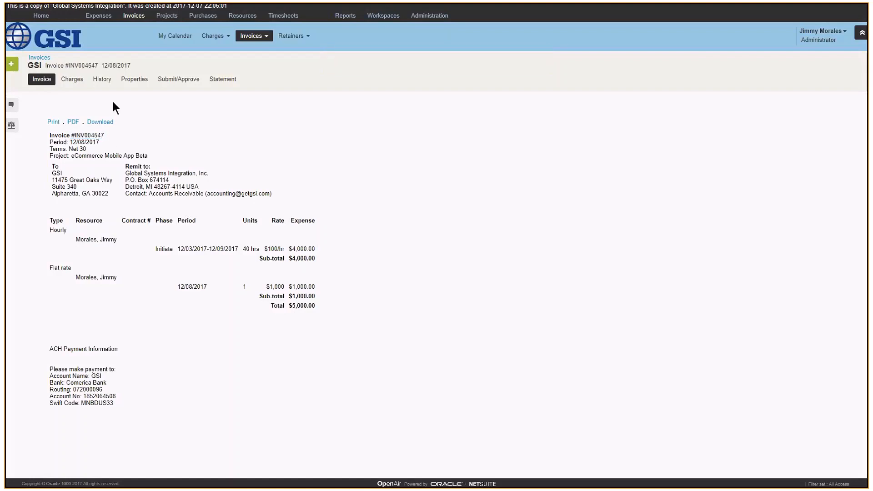
mouse_move(367, 340)
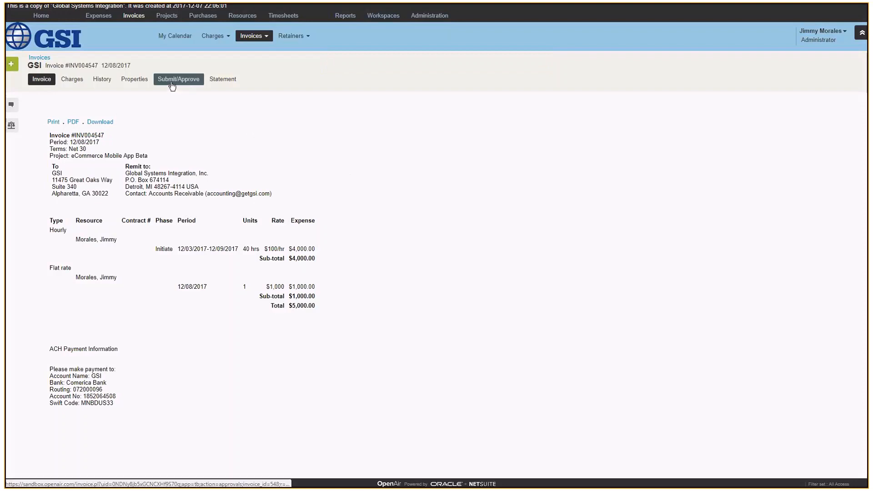
- Submit invoice INV004547 for approval with empty CC and notes; it is auto-approved
click(179, 80)
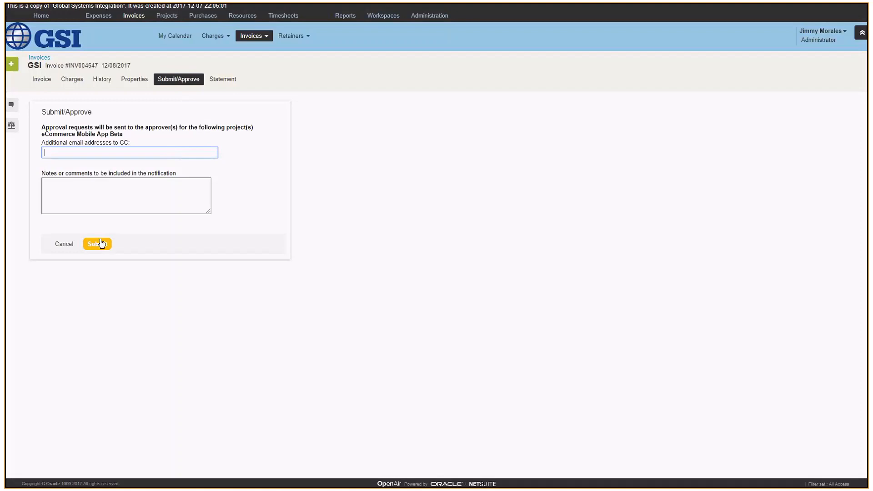
click(97, 244)
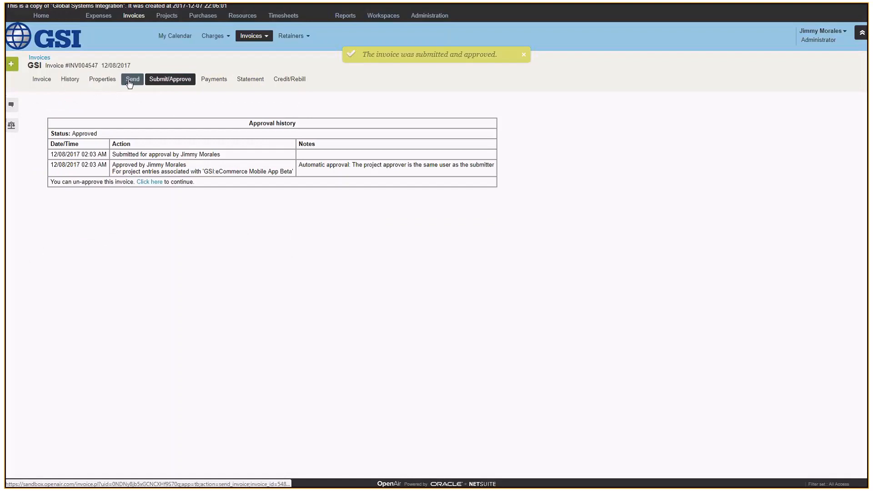
click(132, 78)
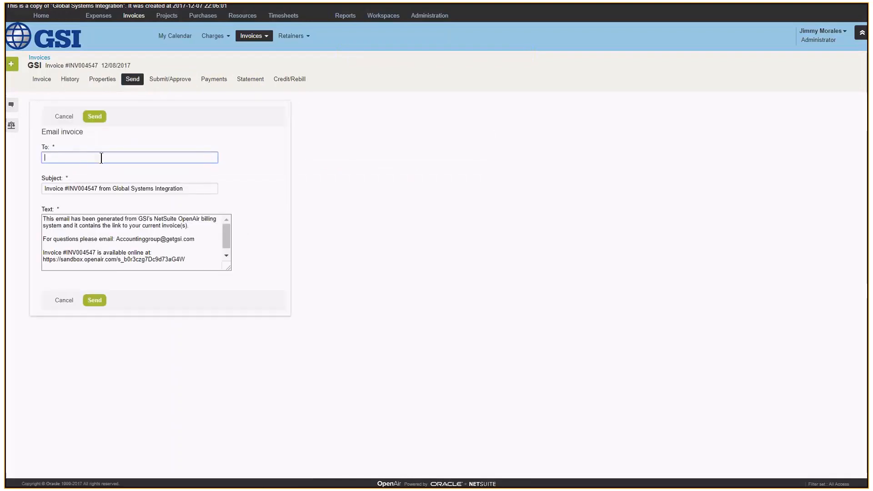
text(jim)
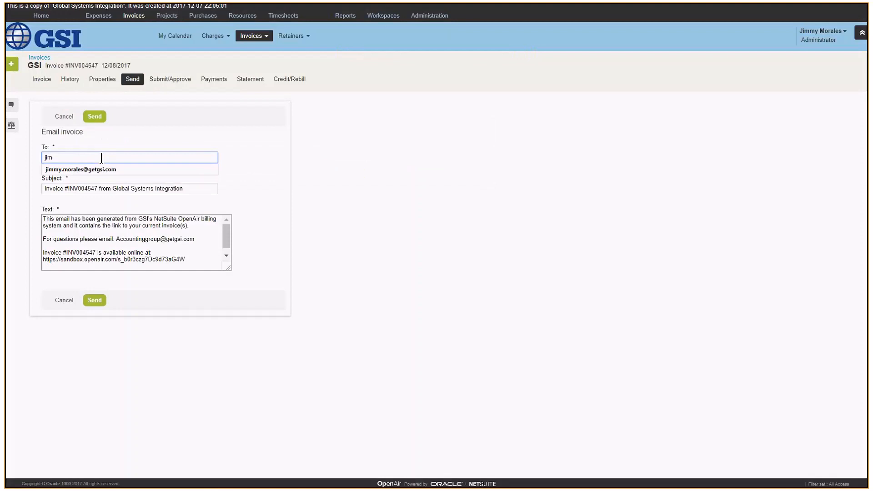
click(94, 116)
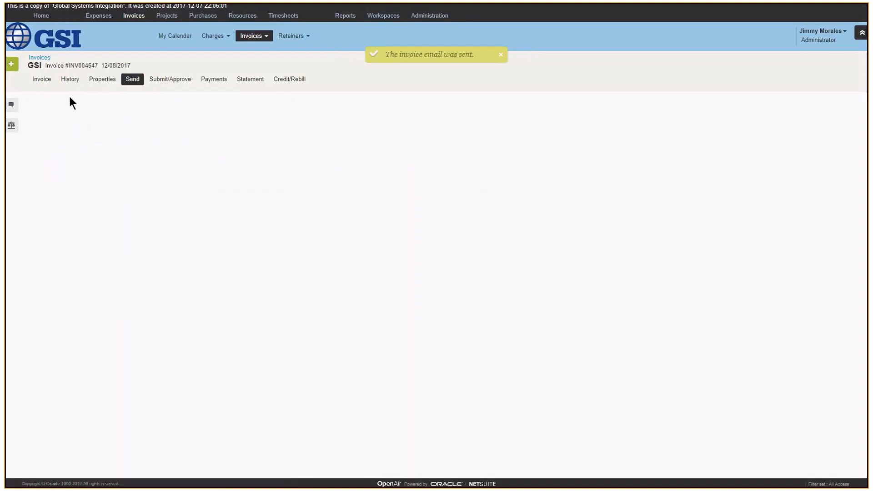
click(41, 79)
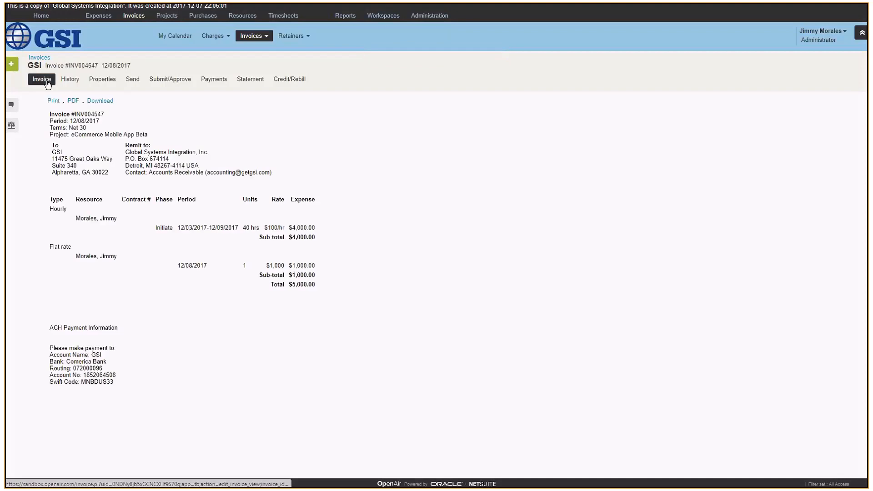
- Confirm the History tab logs the invoice created and emailed, then return to the $5,000 invoice
click(70, 78)
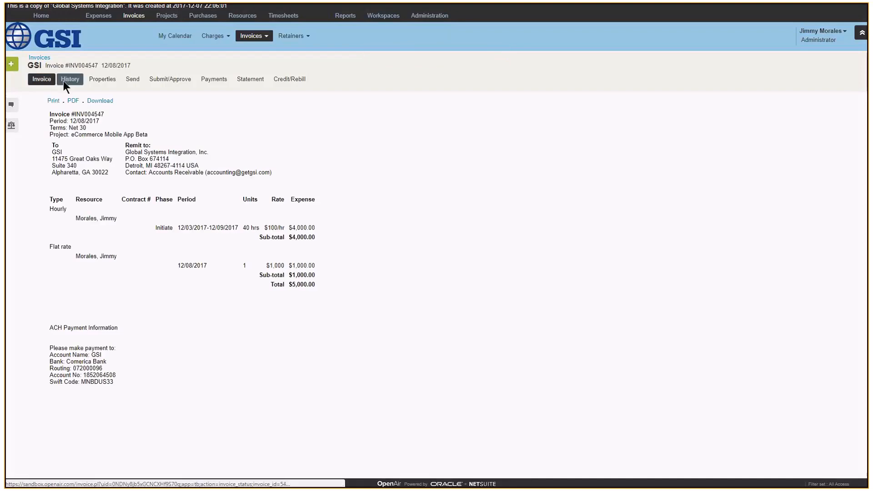
click(70, 79)
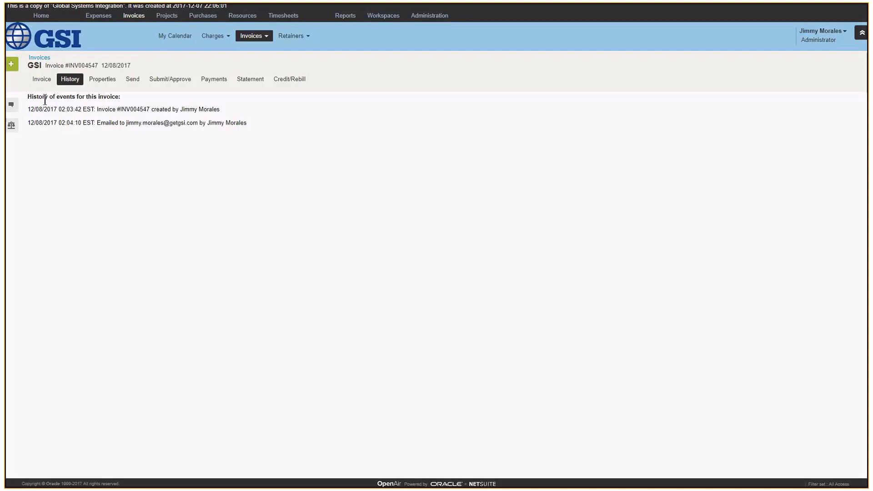
mouse_move(60, 140)
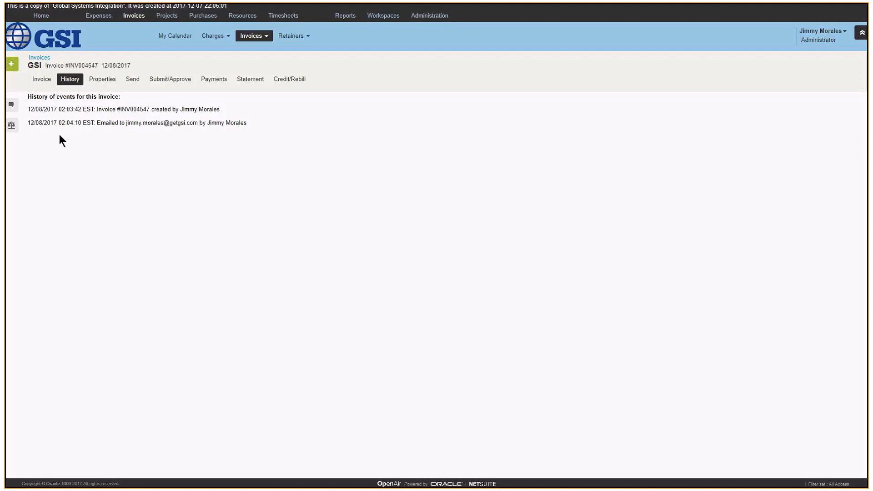
click(41, 79)
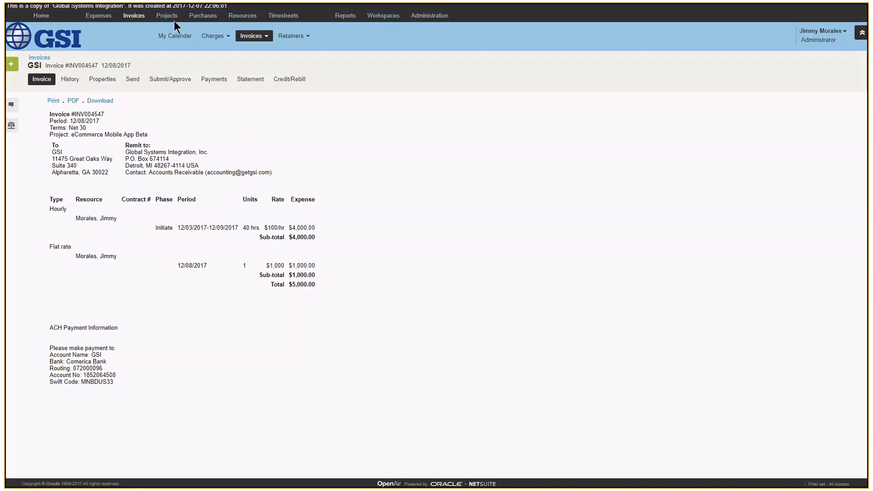
- Show eCommerce Mobile App Beta's financial analysis: $5,000 income against $5,400 incurred costs
click(166, 15)
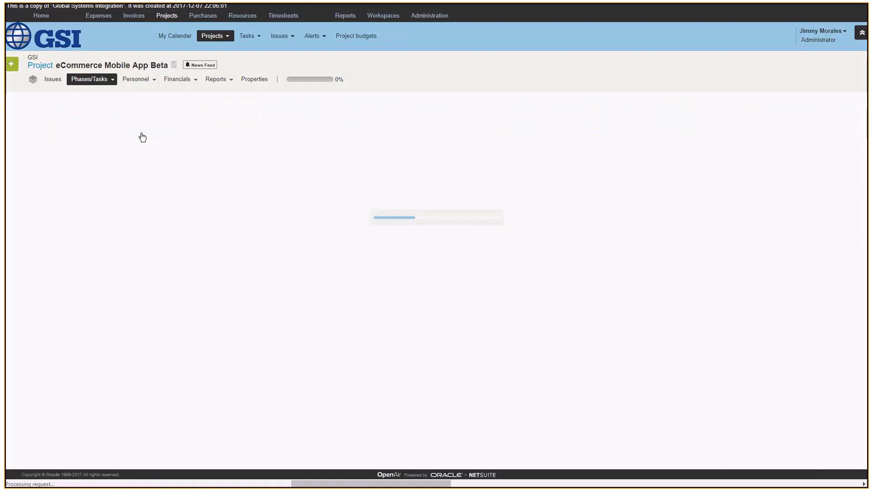
click(179, 79)
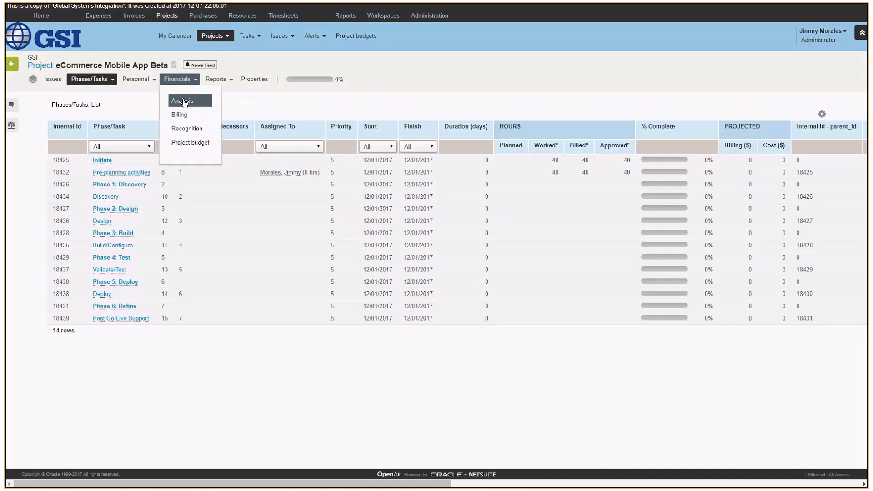
click(182, 100)
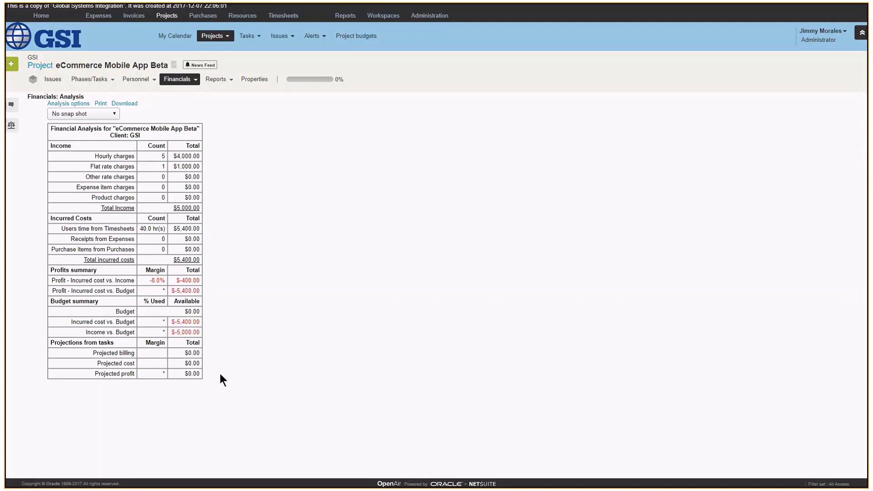
mouse_move(210, 384)
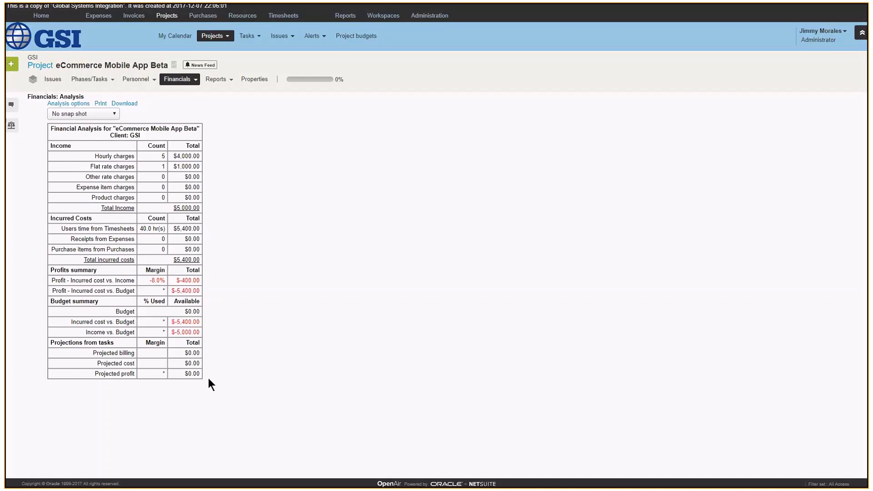